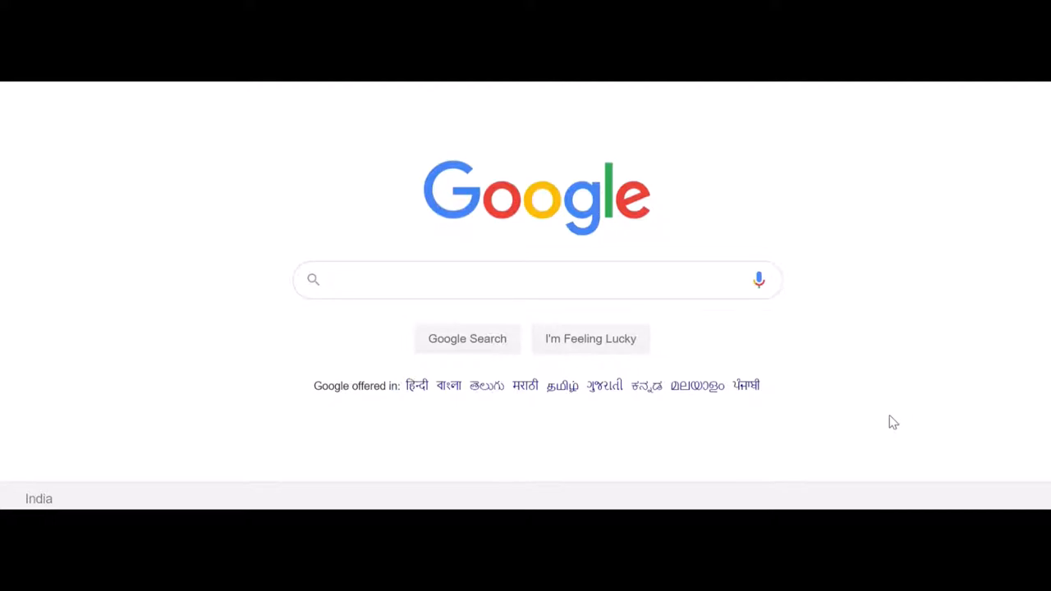
{"action": "mouse_move", "coordinate": [493, 313]}
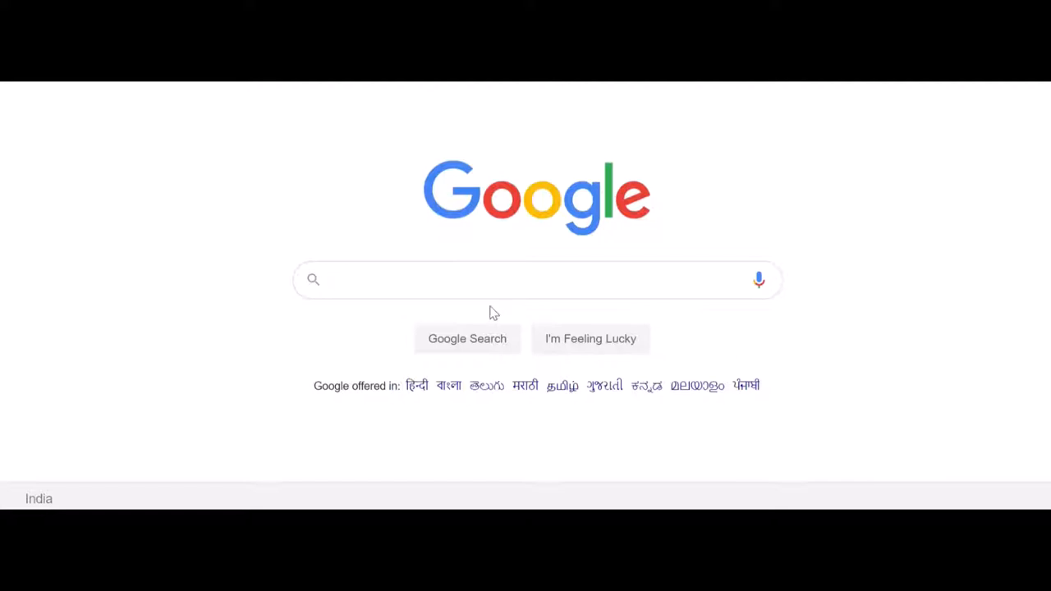
{"action": "mouse_move", "coordinate": [484, 310]}
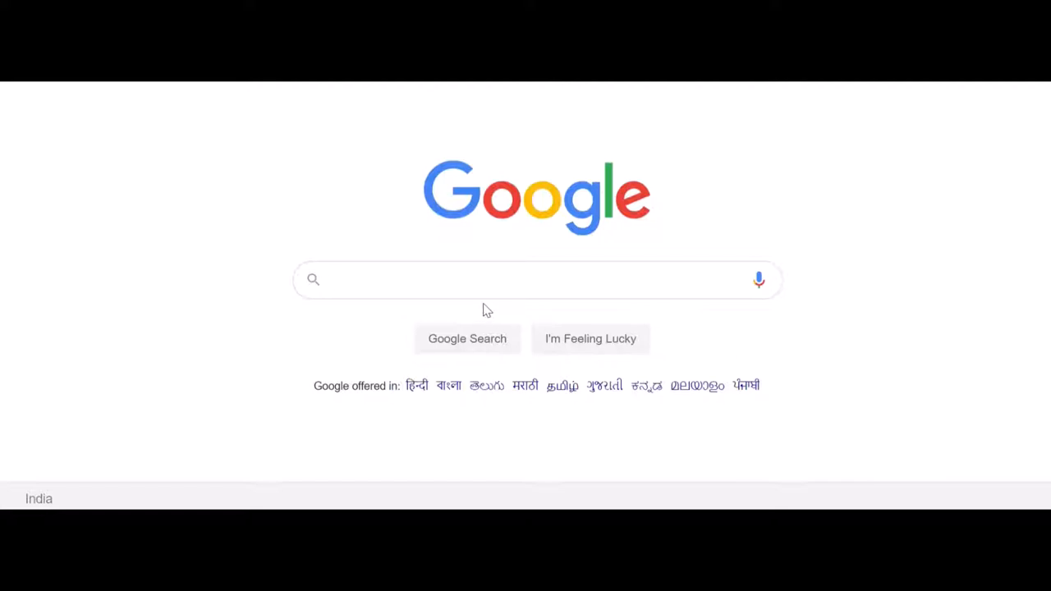
Search Google for 'tableau certification appointment' via the suggestion after typing 'tableau'.
{"action": "left_click", "coordinate": [538, 279]}
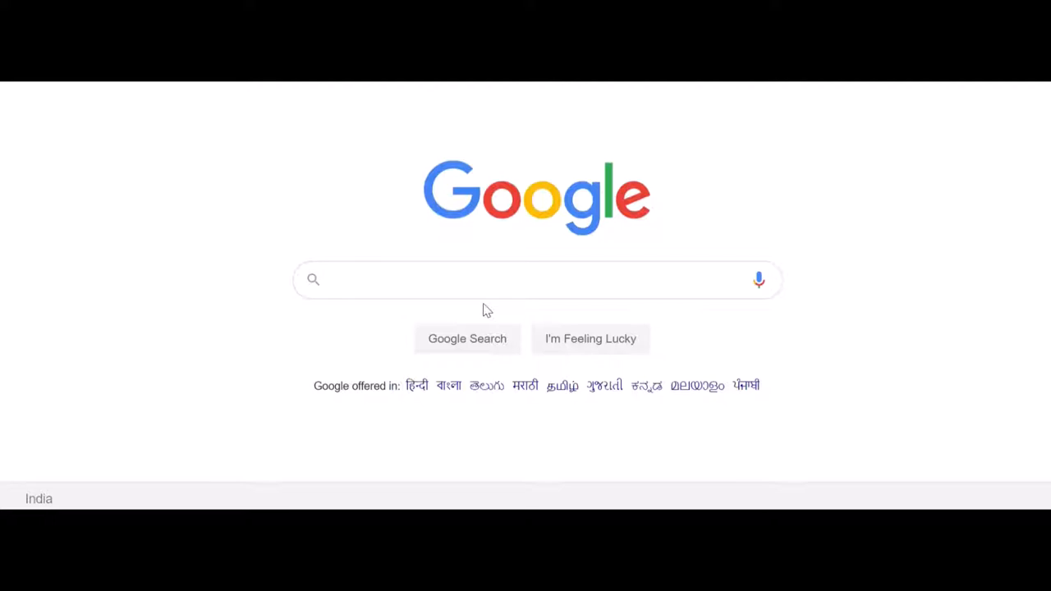
{"action": "left_click", "coordinate": [525, 280]}
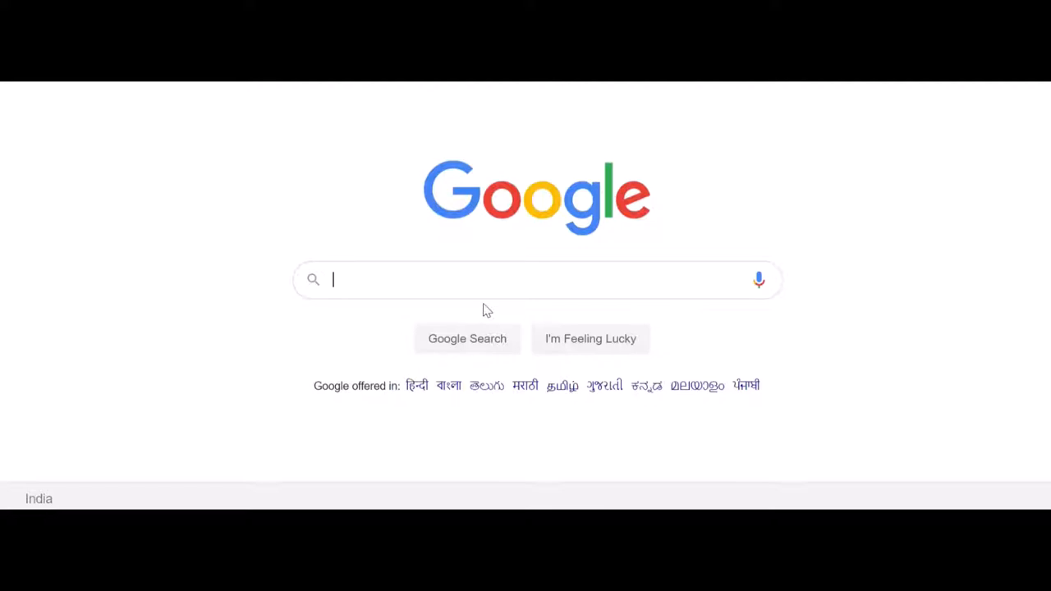
{"action": "left_click", "coordinate": [526, 279]}
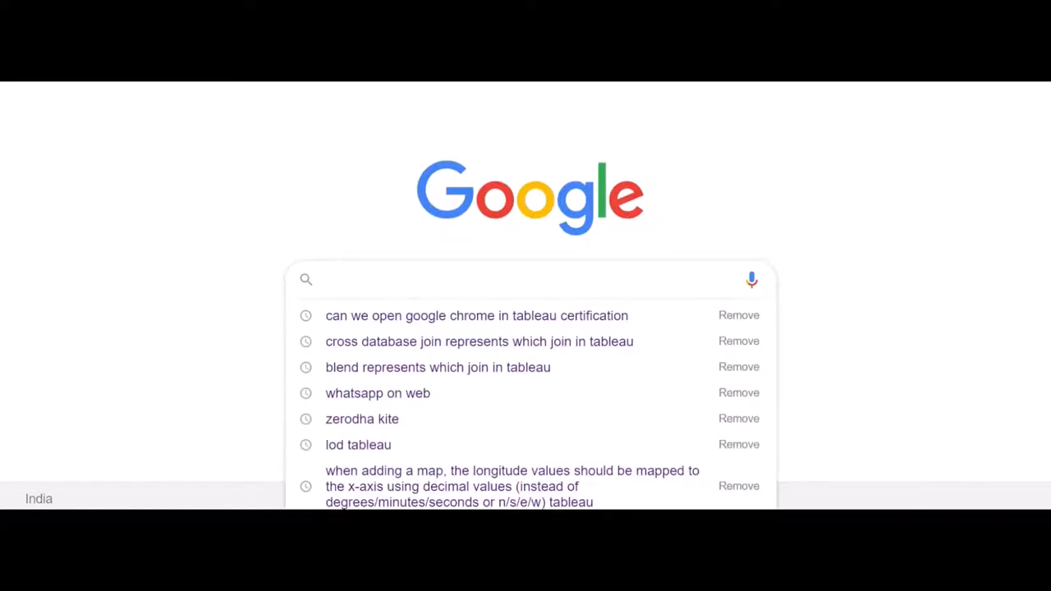
{"action": "type", "text": "table"}
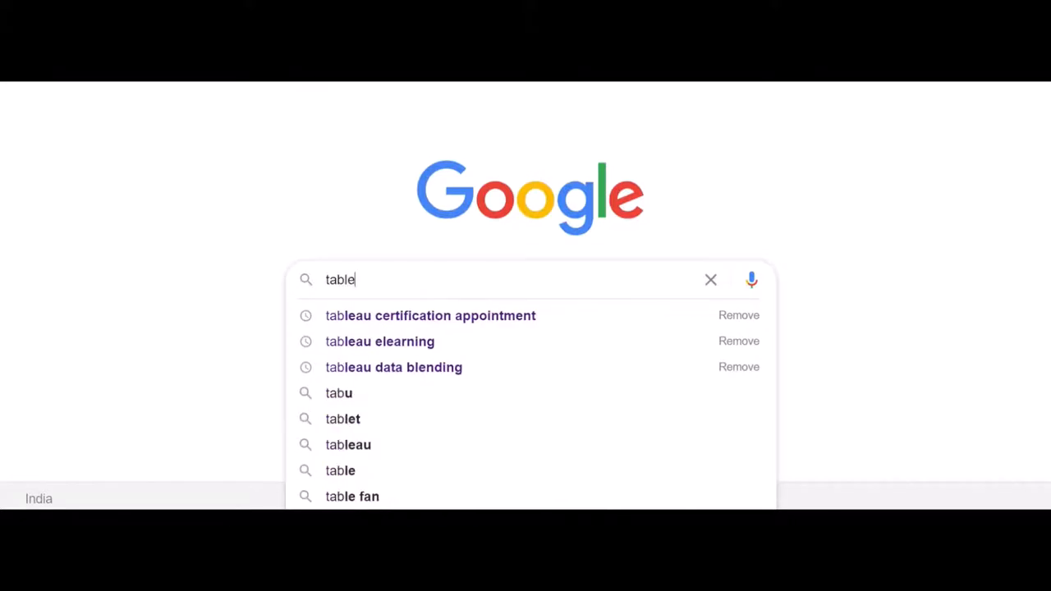
{"action": "type", "text": "au"}
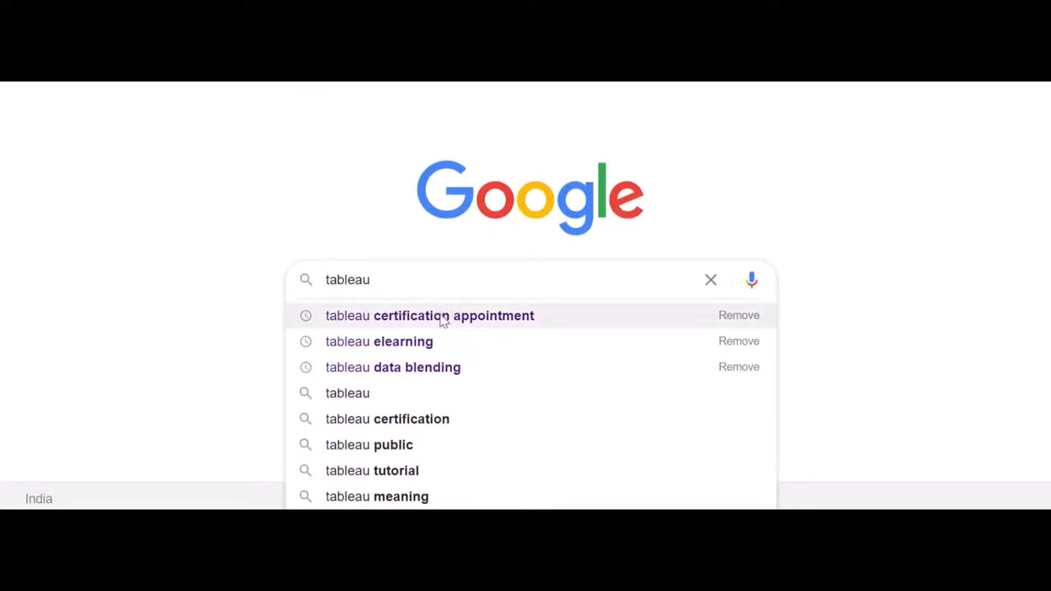
{"action": "left_click", "coordinate": [429, 315]}
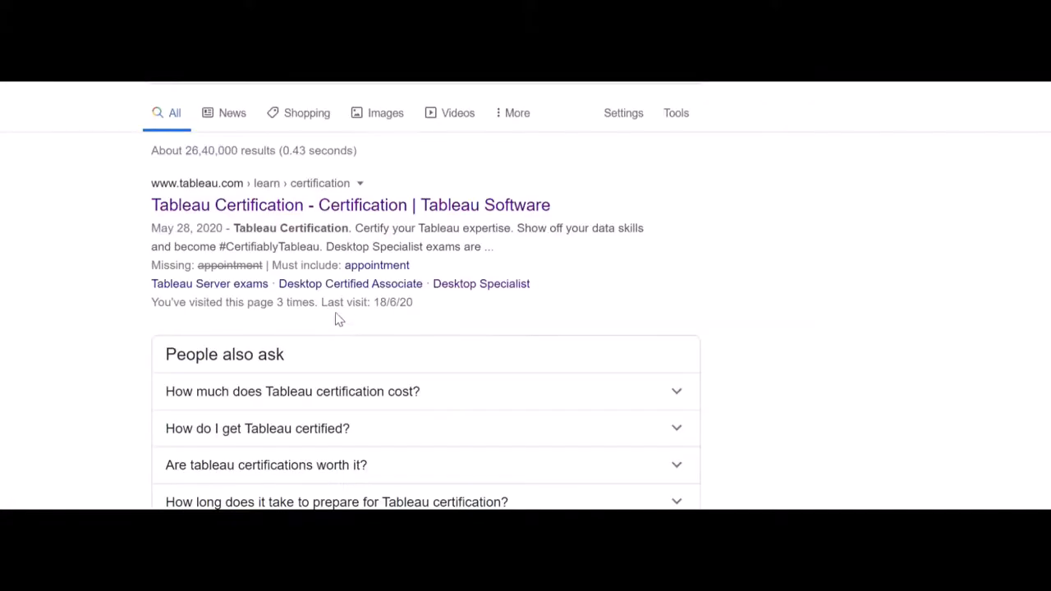
{"action": "mouse_move", "coordinate": [350, 205]}
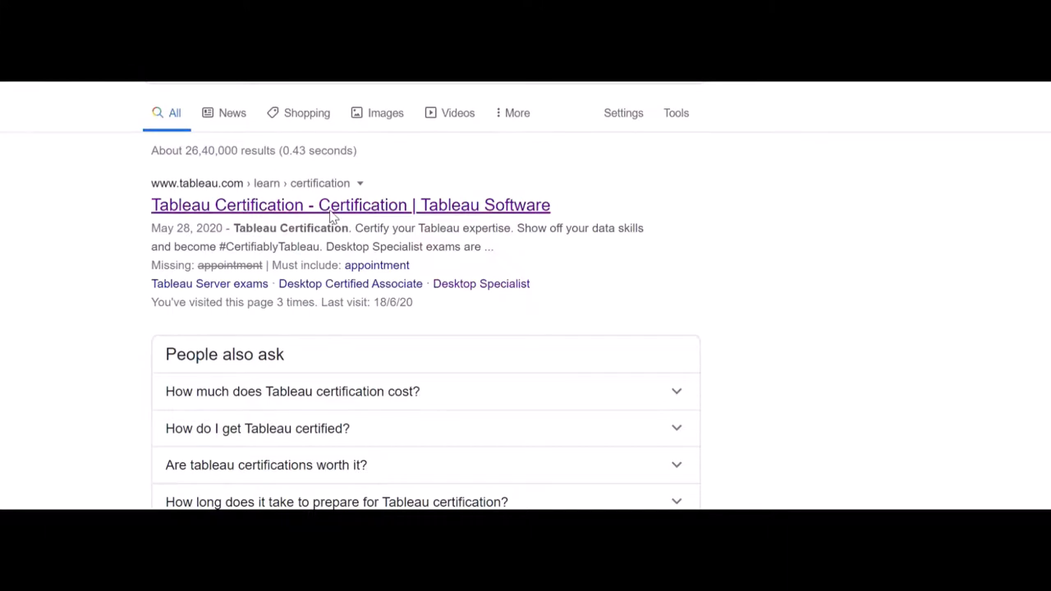
Go to the Tableau Certification page from the search results.
{"action": "left_click", "coordinate": [350, 204]}
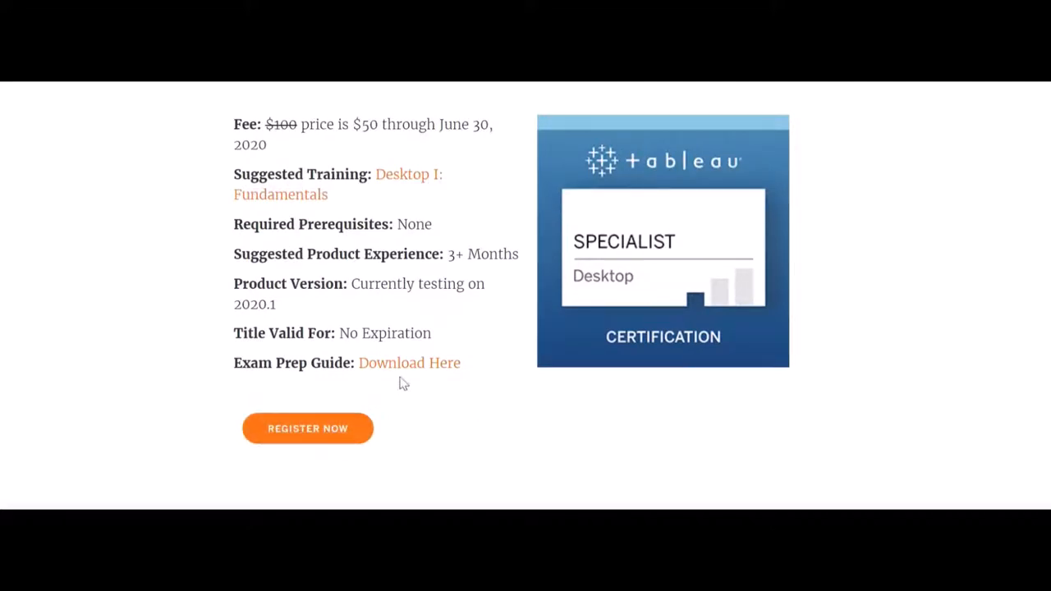
{"action": "mouse_move", "coordinate": [416, 381]}
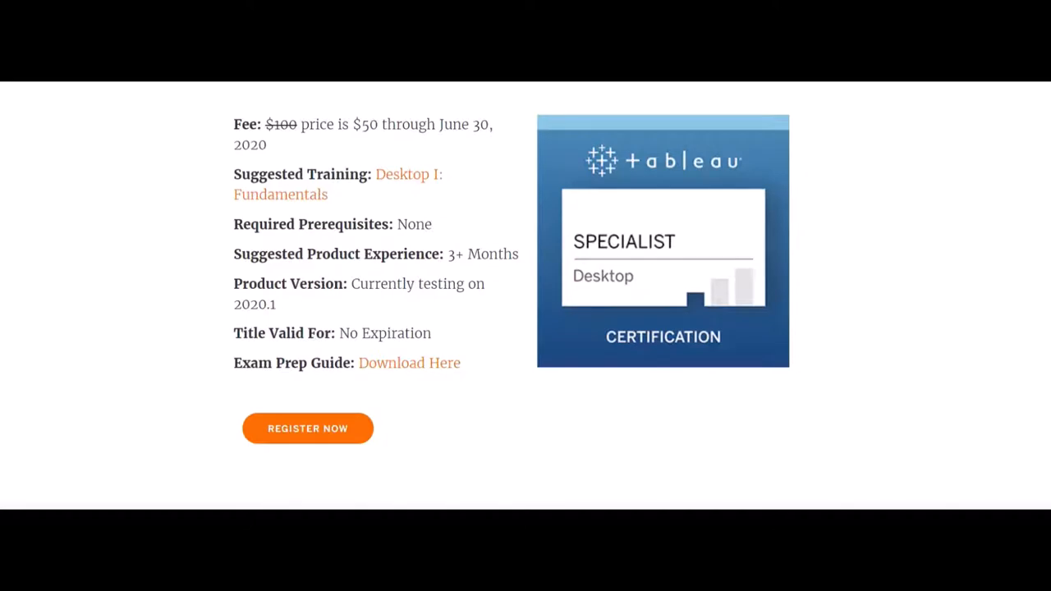
View the Desktop Specialist exam prep guide PDF and scroll into its skills and exam format.
{"action": "left_click", "coordinate": [409, 362]}
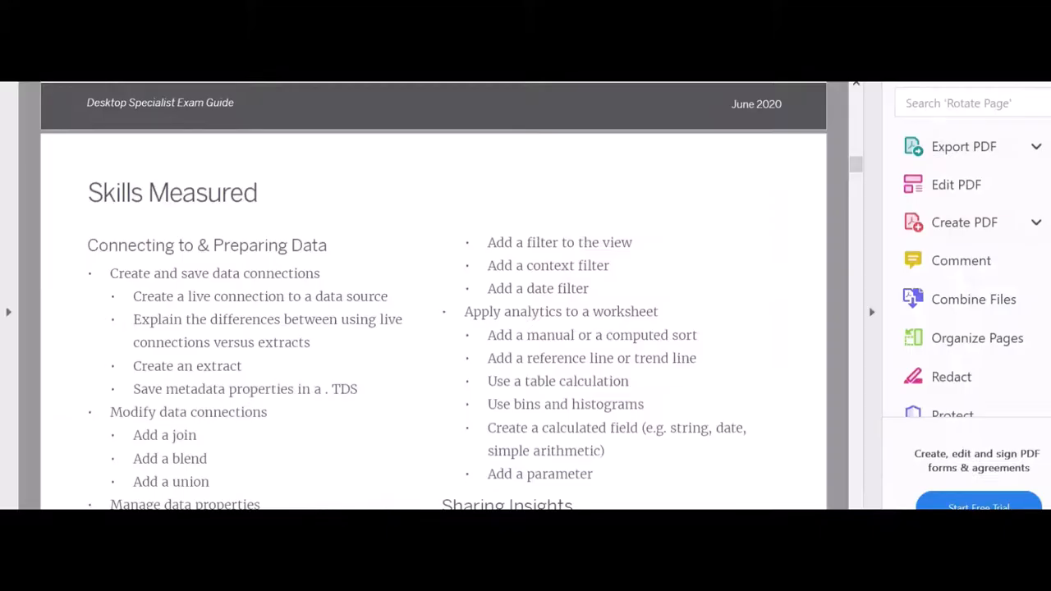
{"action": "mouse_move", "coordinate": [369, 376]}
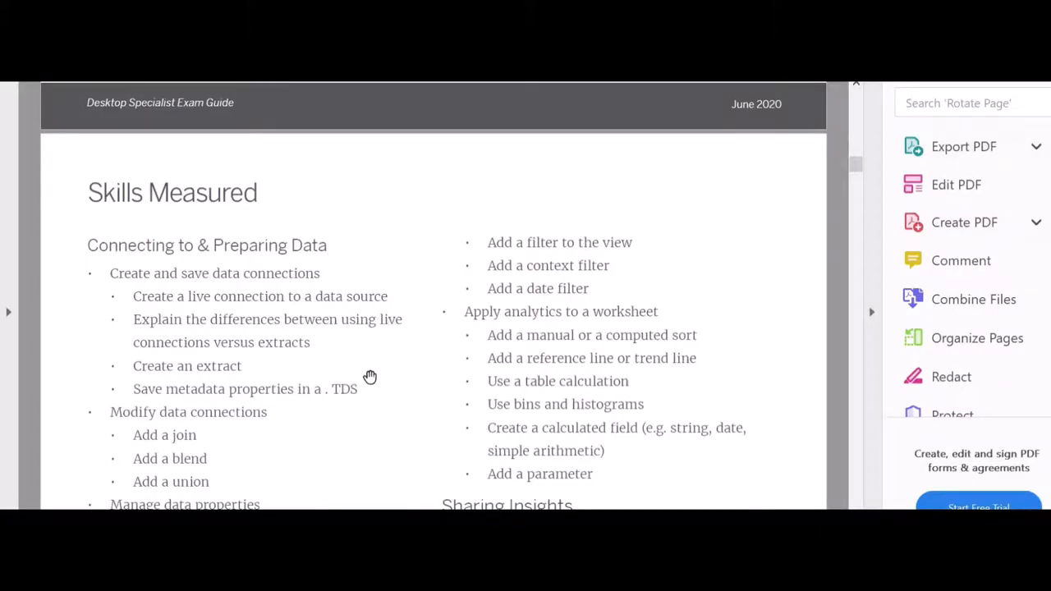
{"action": "scroll", "scroll_direction": "down", "scroll_amount": 3}
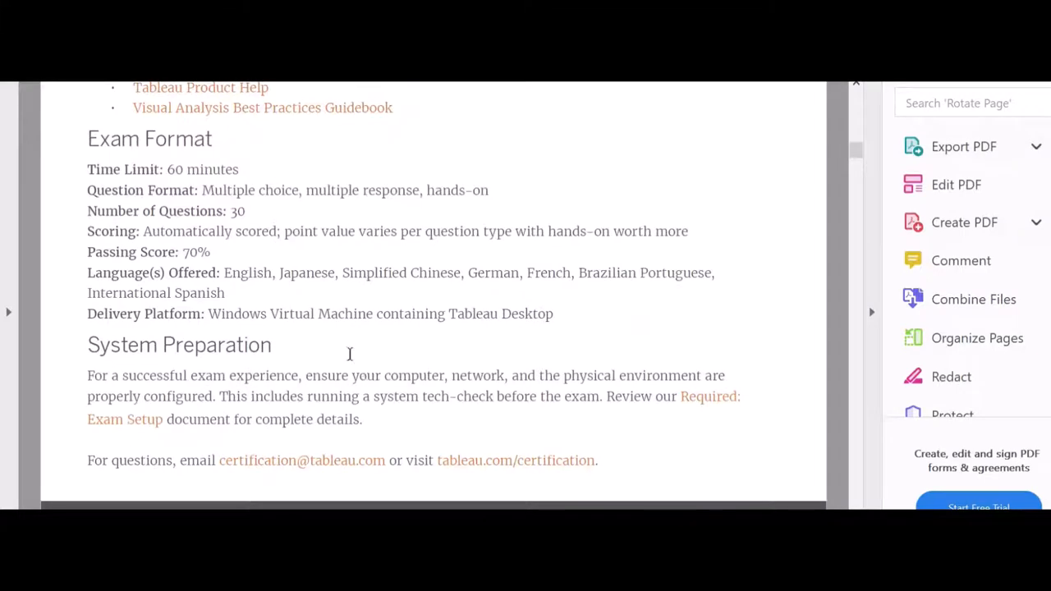
{"action": "mouse_move", "coordinate": [196, 179]}
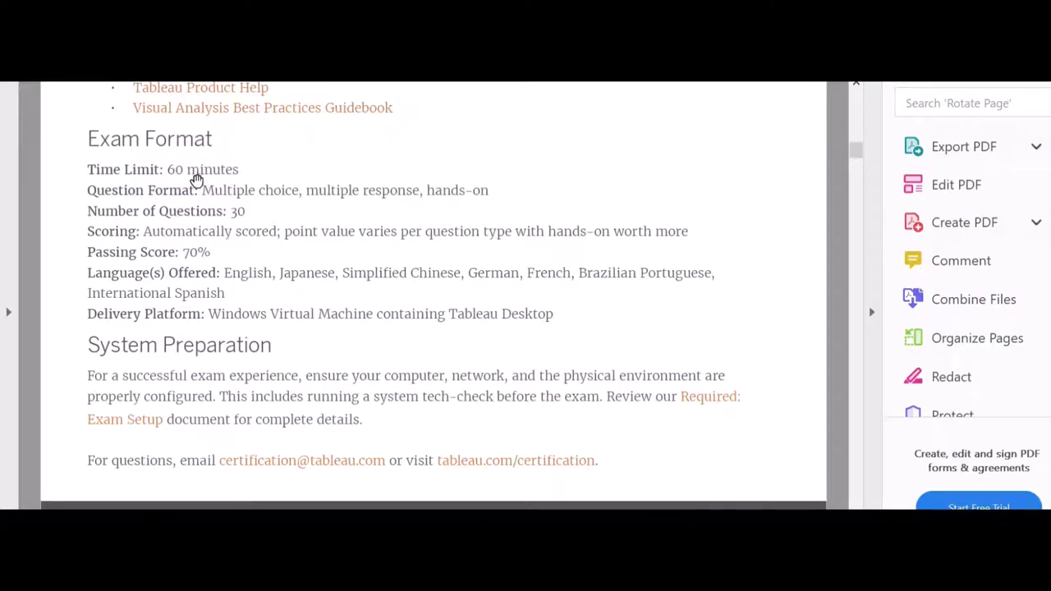
{"action": "mouse_move", "coordinate": [216, 248]}
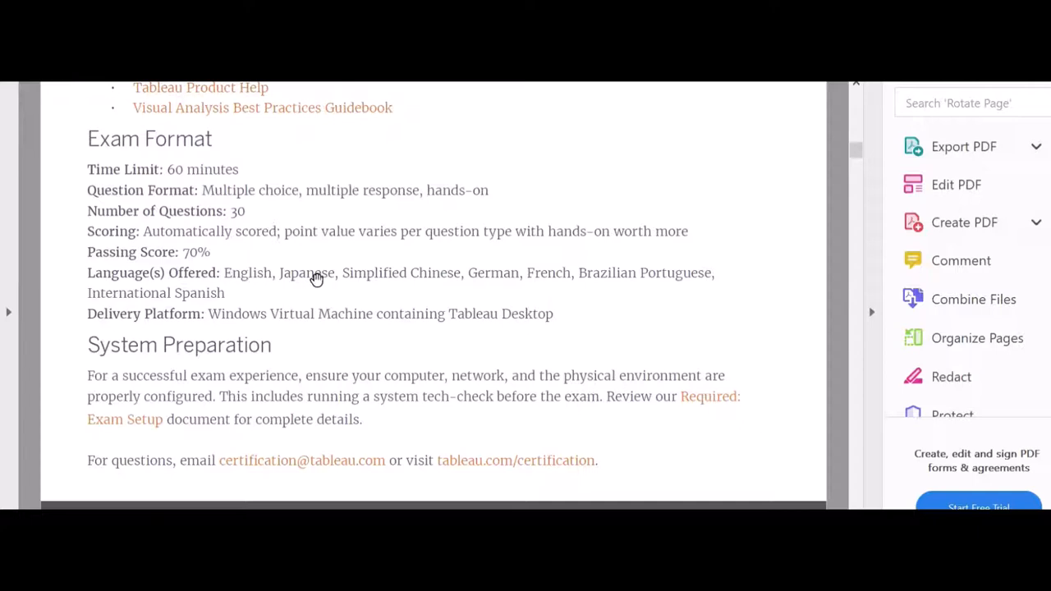
{"action": "mouse_move", "coordinate": [369, 351]}
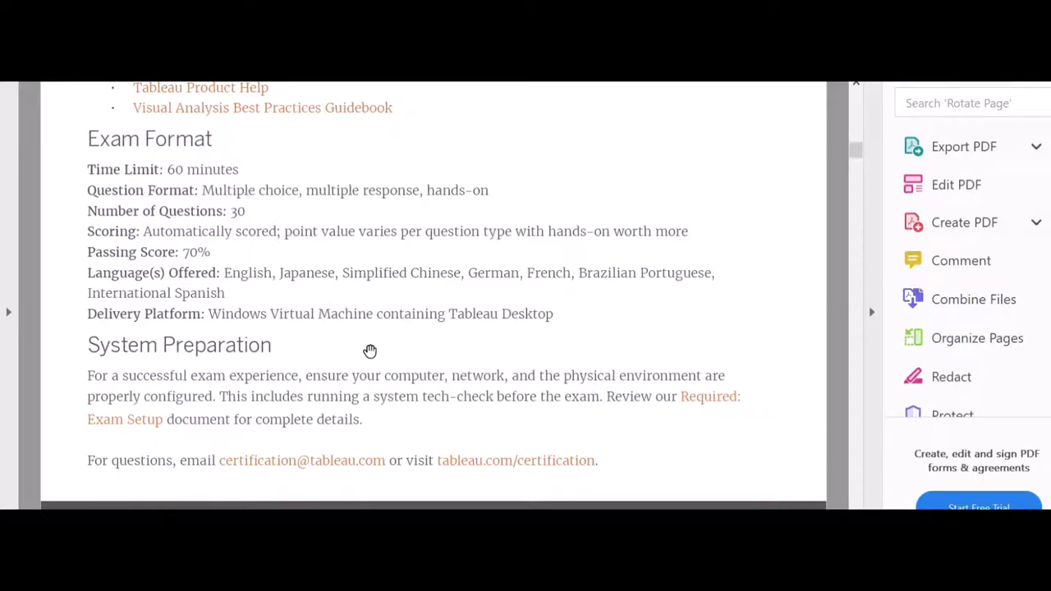
{"action": "mouse_move", "coordinate": [715, 348]}
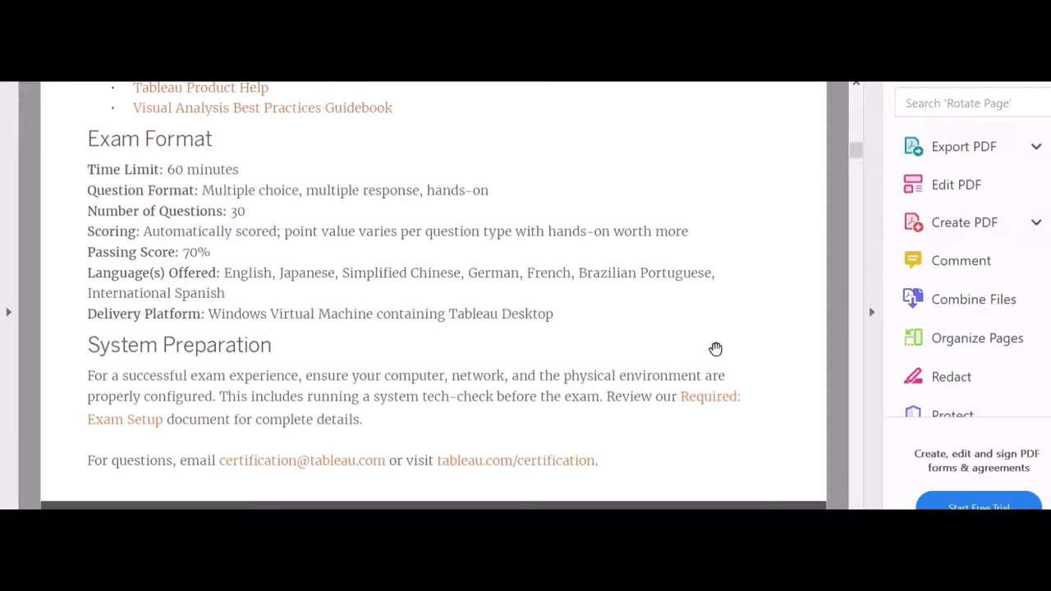
{"action": "mouse_move", "coordinate": [101, 441]}
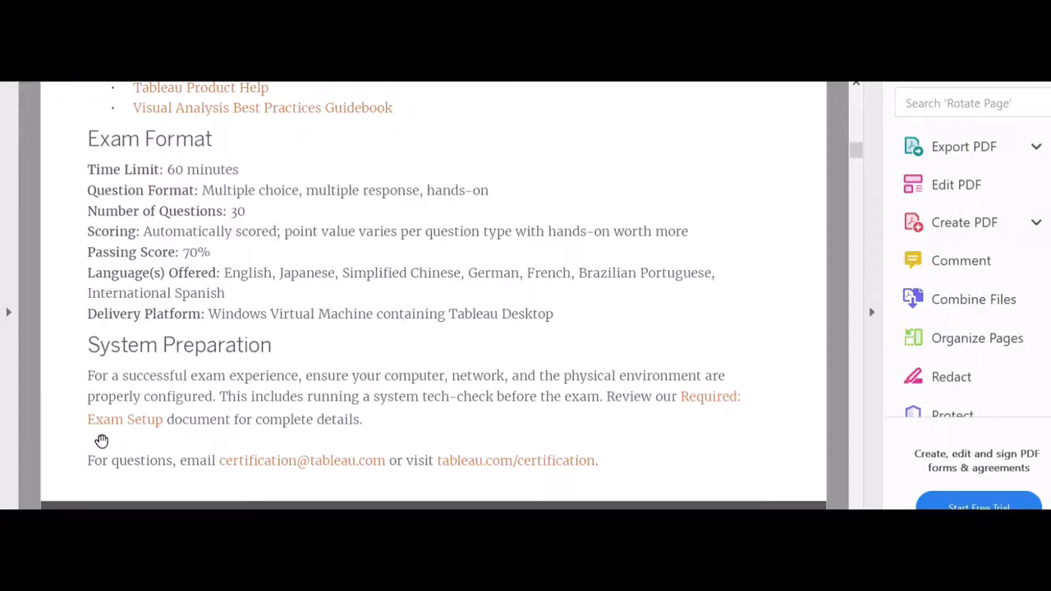
{"action": "mouse_move", "coordinate": [230, 427]}
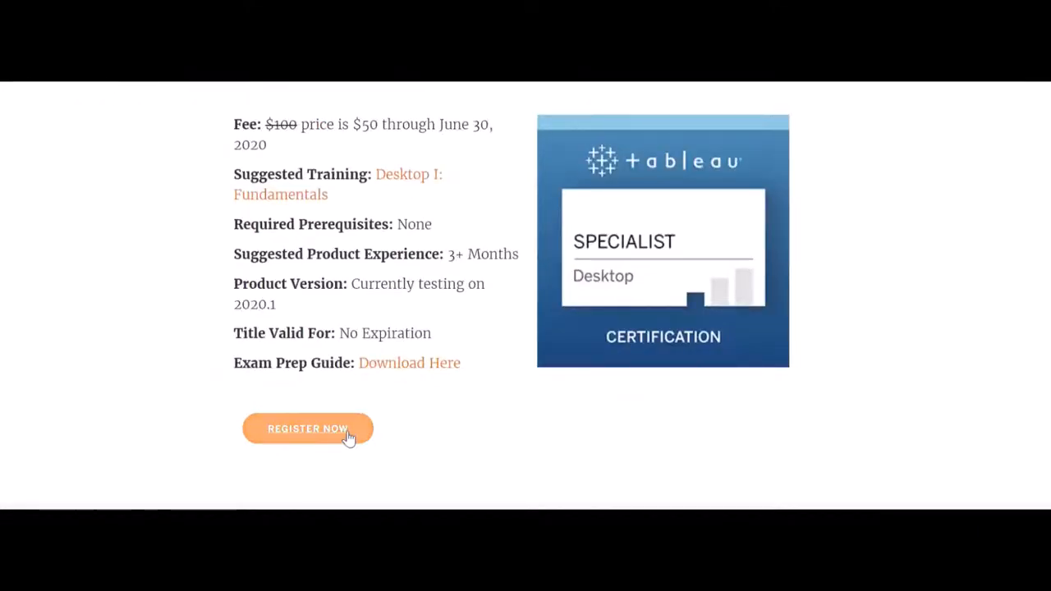
Start registering for the exam via REGISTER NOW, reaching the Tableau Exam Services dashboard.
{"action": "left_click", "coordinate": [308, 428]}
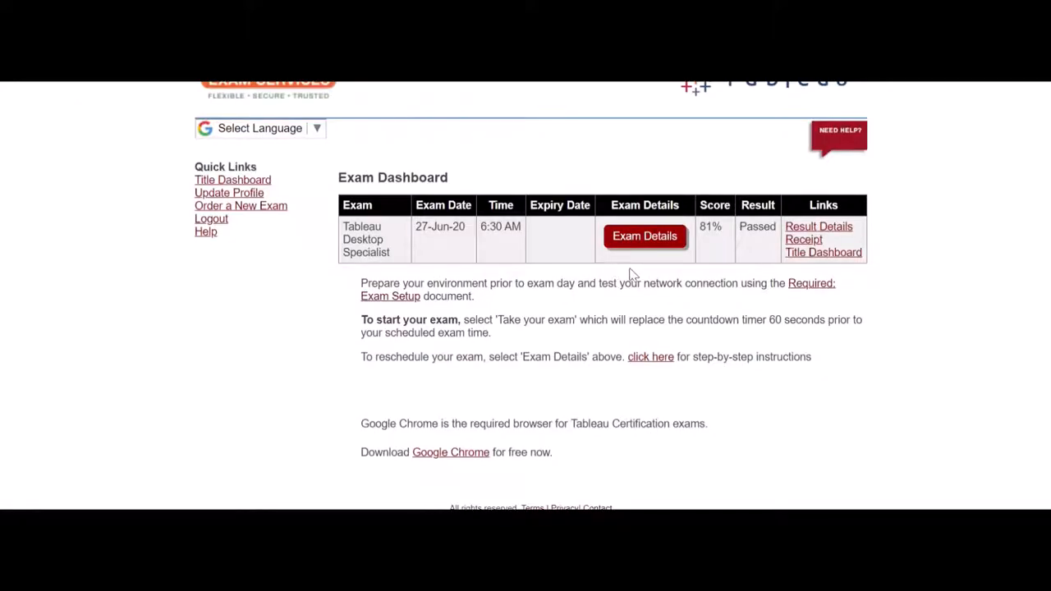
{"action": "mouse_move", "coordinate": [242, 227]}
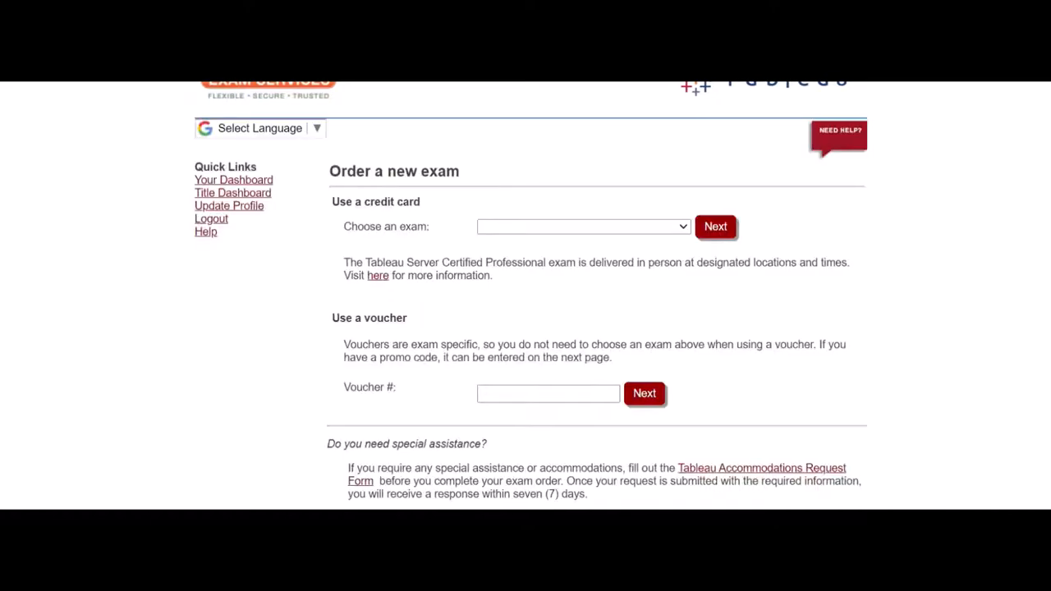
Choose the Tableau-Desktop Certified Associate exam and proceed to its $250.00 order preview.
{"action": "left_click", "coordinate": [583, 227]}
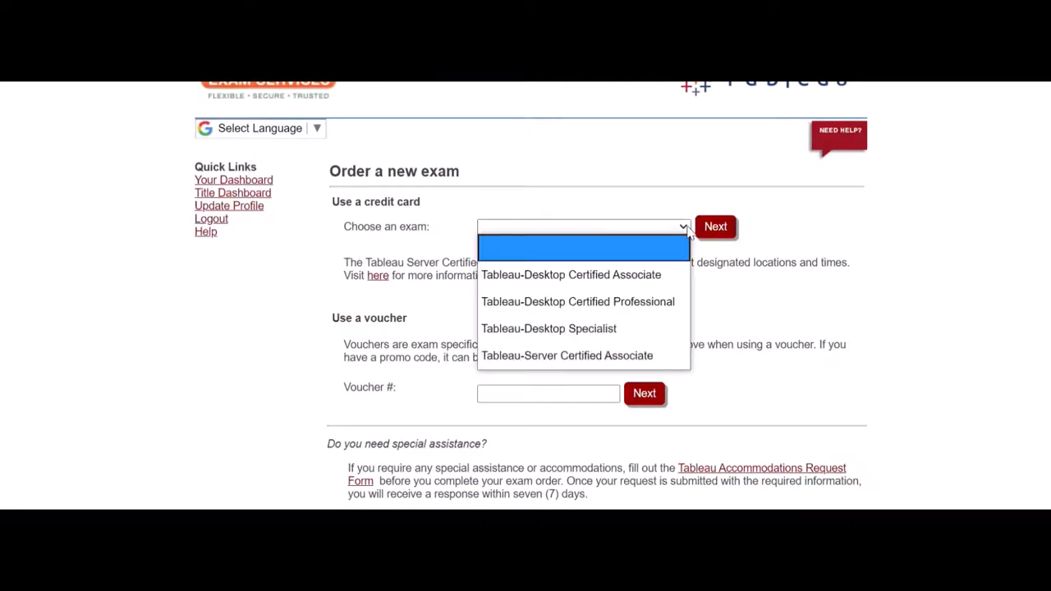
{"action": "left_click", "coordinate": [569, 275]}
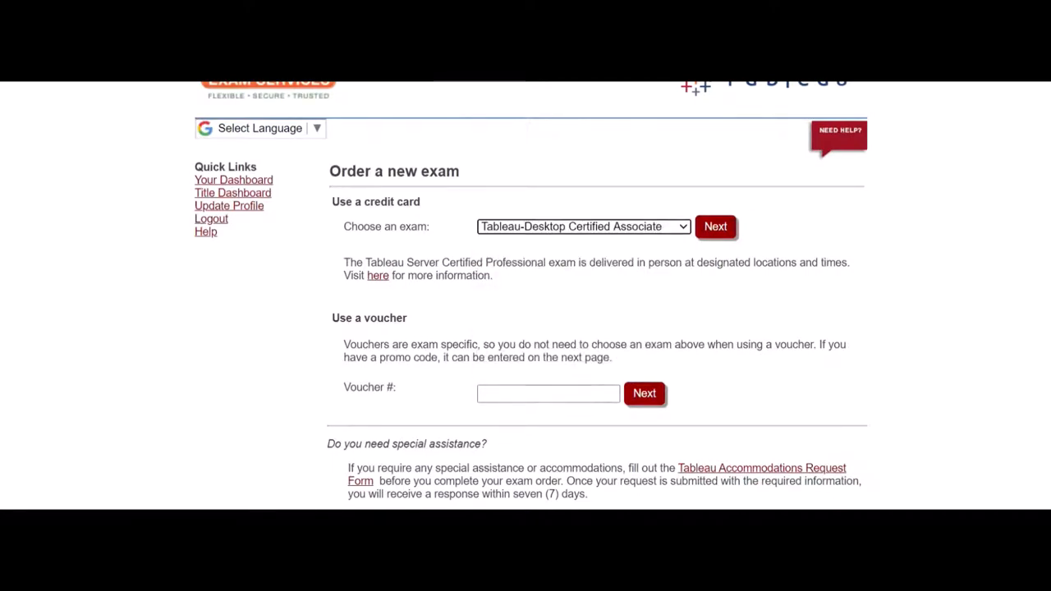
{"action": "left_click", "coordinate": [548, 394]}
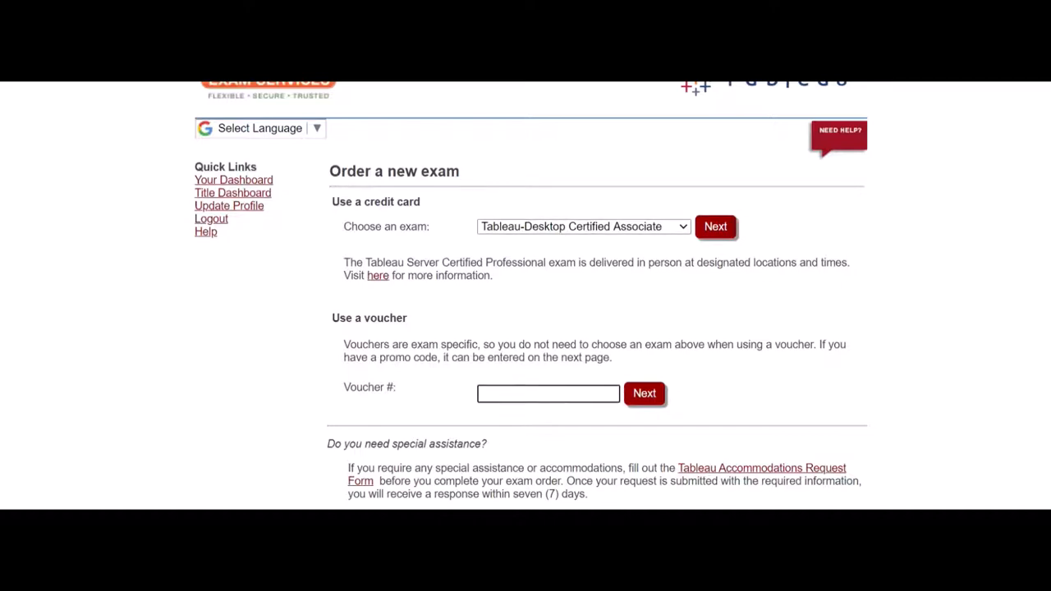
{"action": "scroll", "scroll_direction": "up", "scroll_amount": 3}
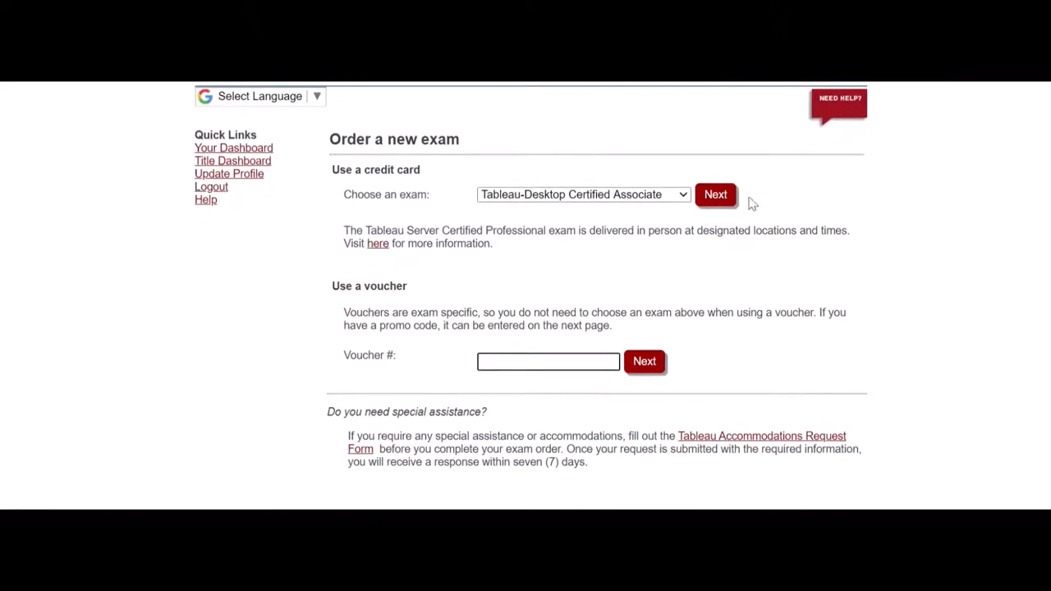
{"action": "left_click", "coordinate": [714, 195]}
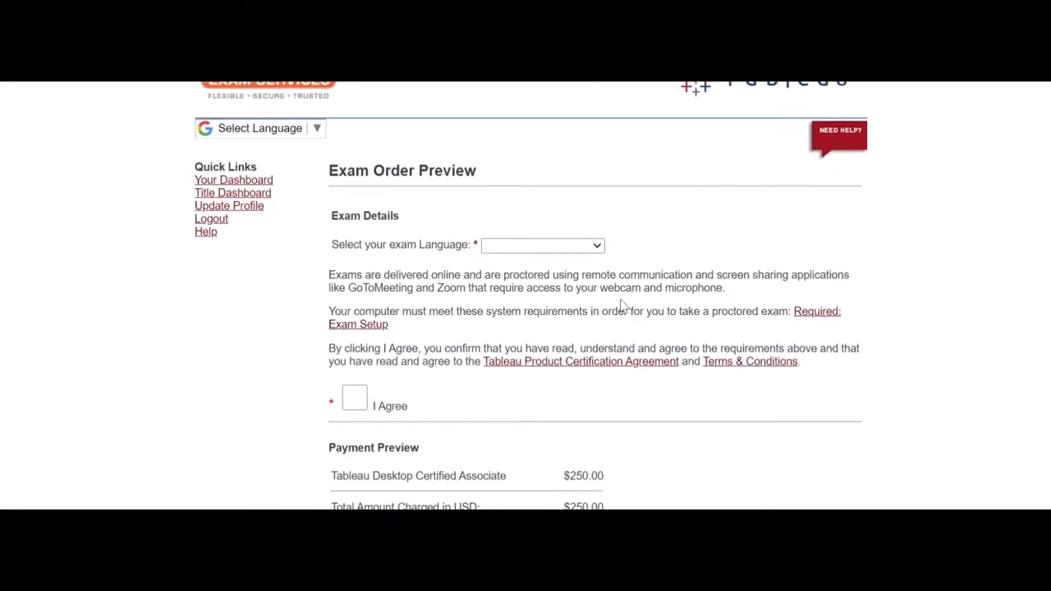
Set the exam language to English, accept the agreement, and bring up the Required: Exam Setup guide.
{"action": "left_click", "coordinate": [542, 245]}
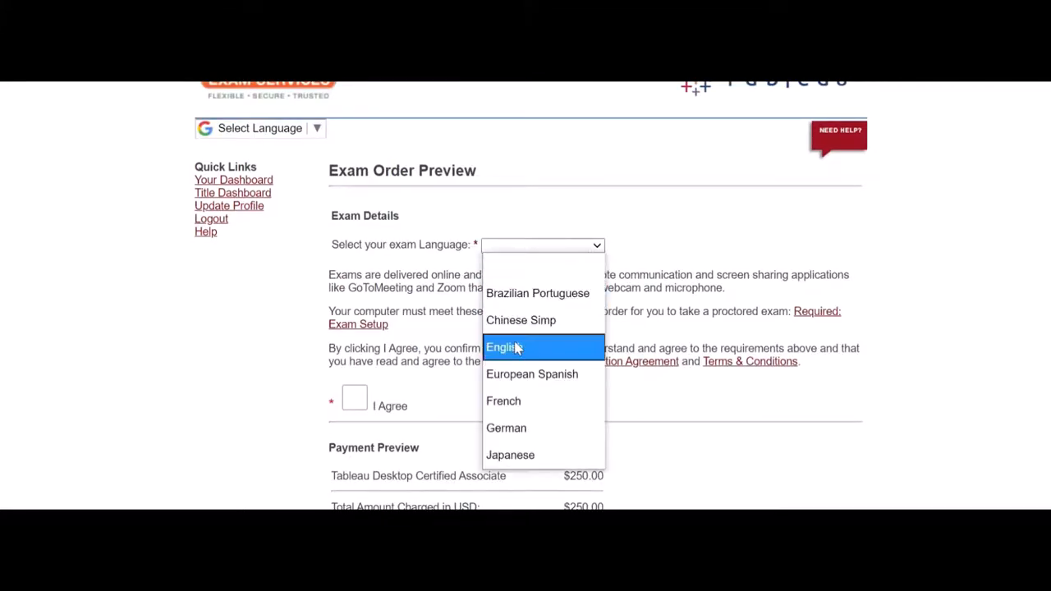
{"action": "left_click", "coordinate": [503, 347]}
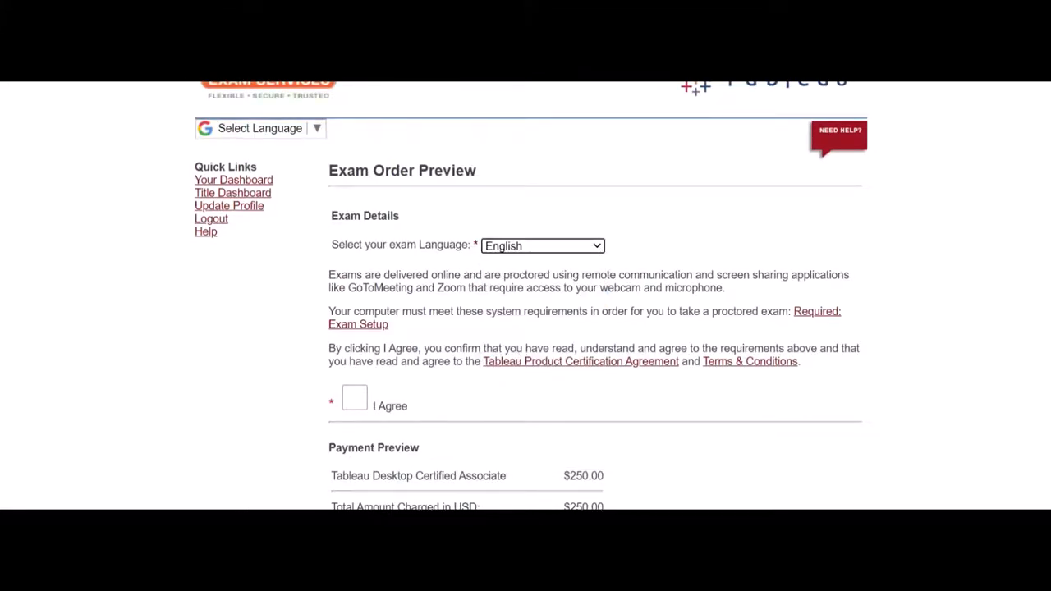
{"action": "left_click", "coordinate": [542, 246]}
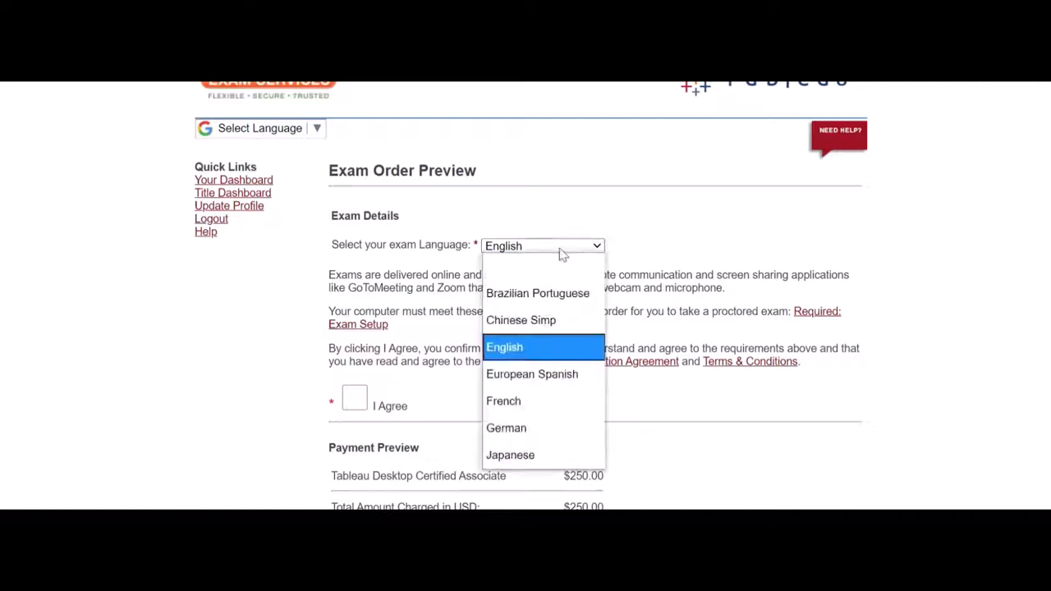
{"action": "left_click", "coordinate": [505, 347]}
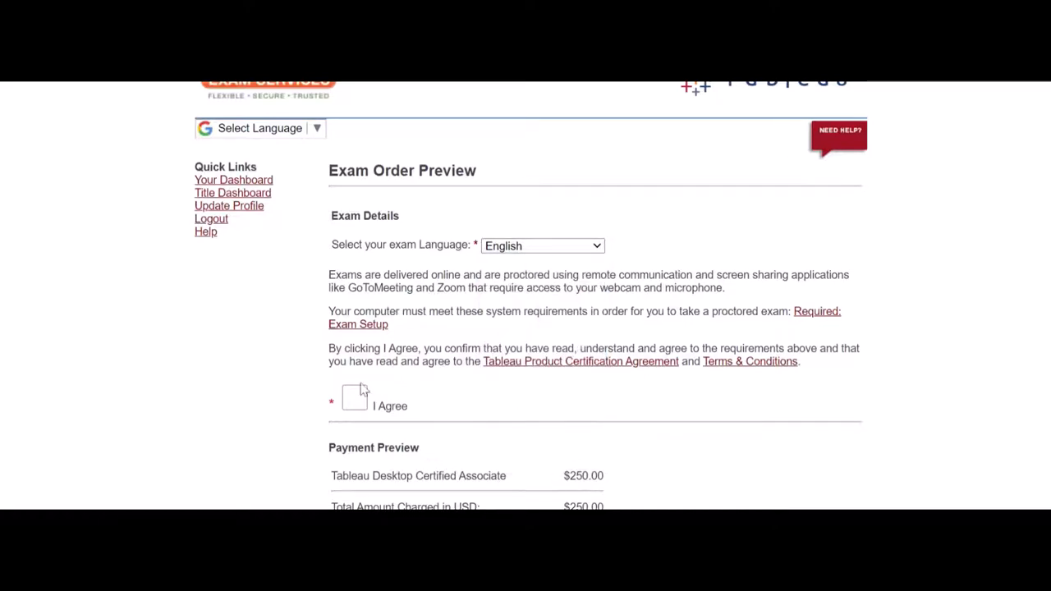
{"action": "left_click", "coordinate": [354, 398]}
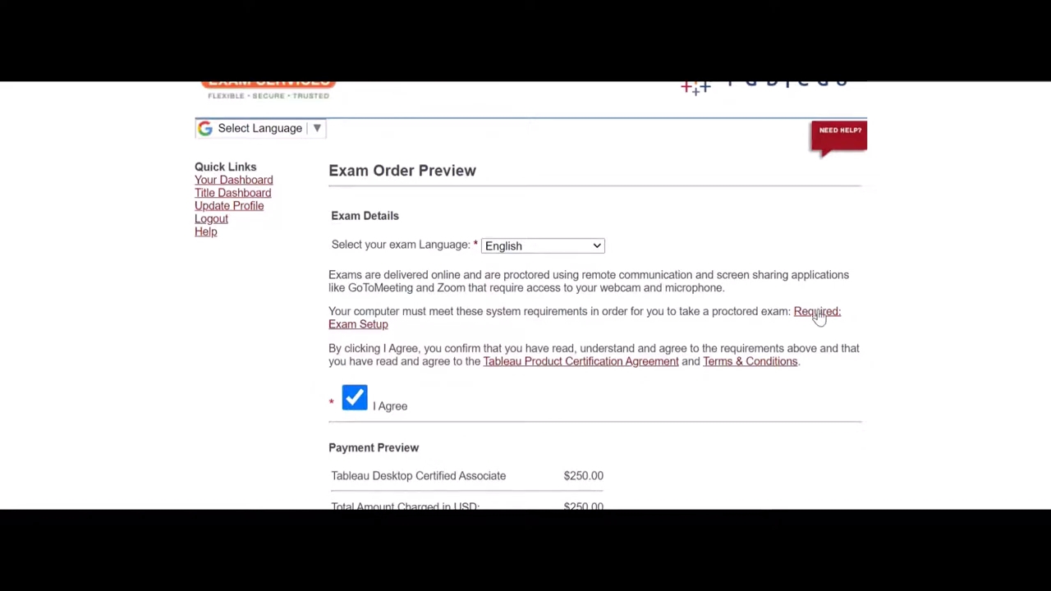
{"action": "left_click", "coordinate": [816, 311]}
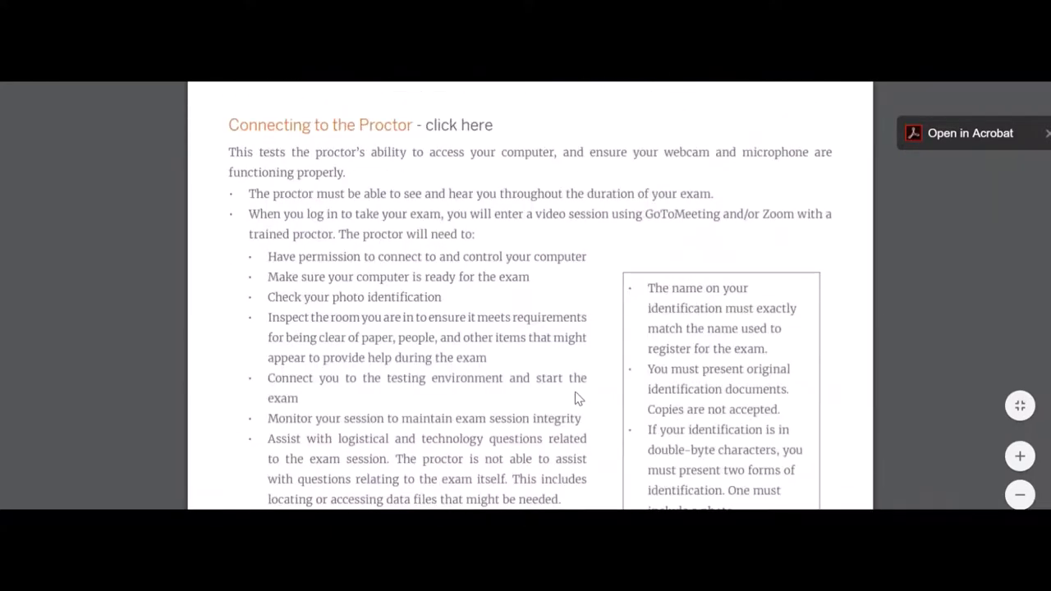
Scroll through the Exam Setup guide and launch the Connectivity Checker from its link.
{"action": "scroll", "scroll_direction": "down", "scroll_amount": 3}
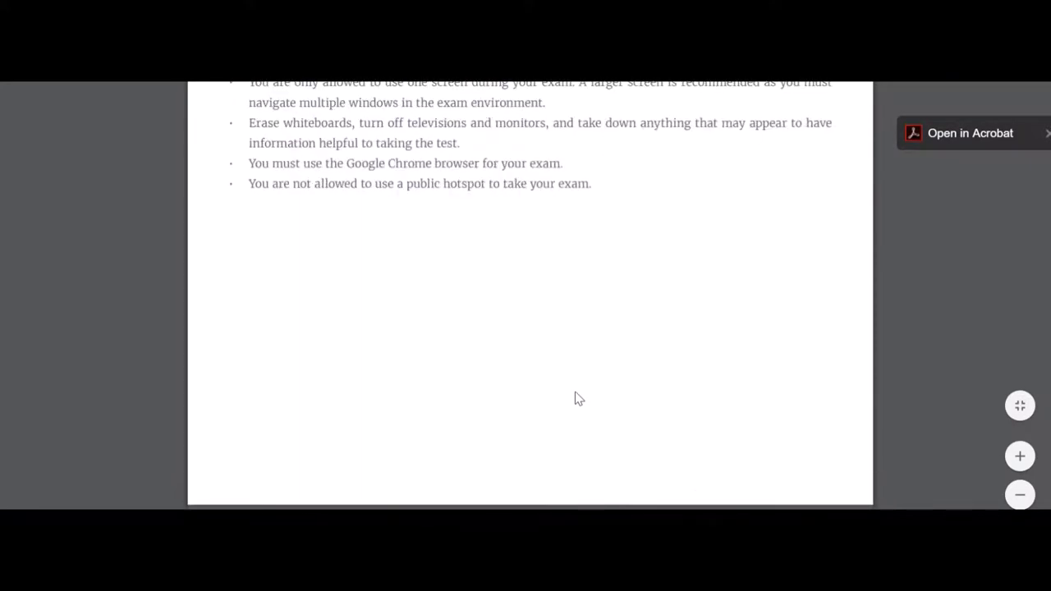
{"action": "scroll", "scroll_direction": "down", "scroll_amount": 3}
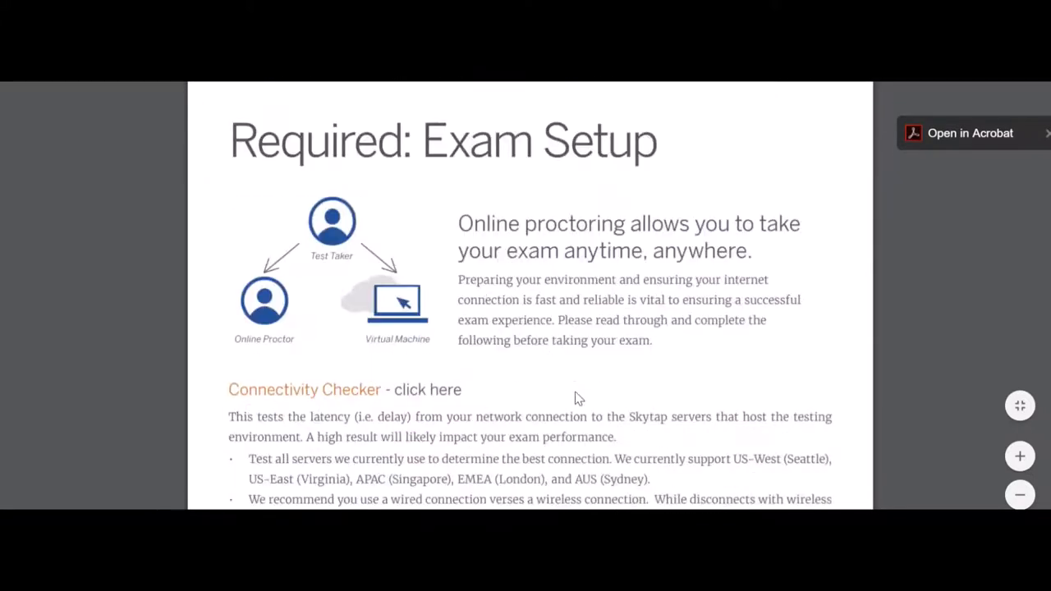
{"action": "mouse_move", "coordinate": [422, 394]}
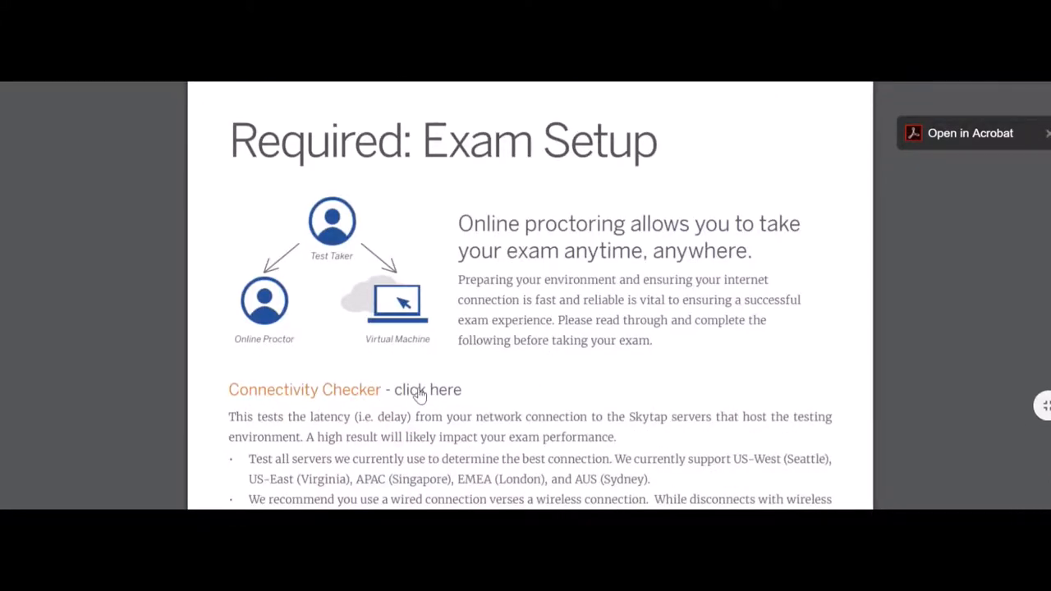
{"action": "left_click", "coordinate": [424, 389]}
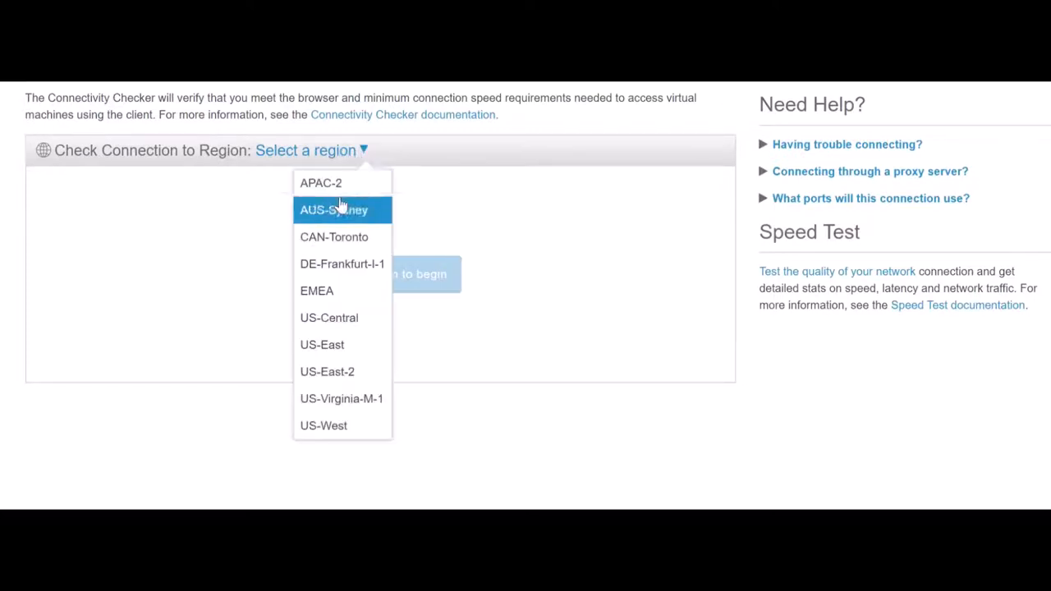
Run the connectivity check for the APAC-2 region.
{"action": "left_click", "coordinate": [321, 182]}
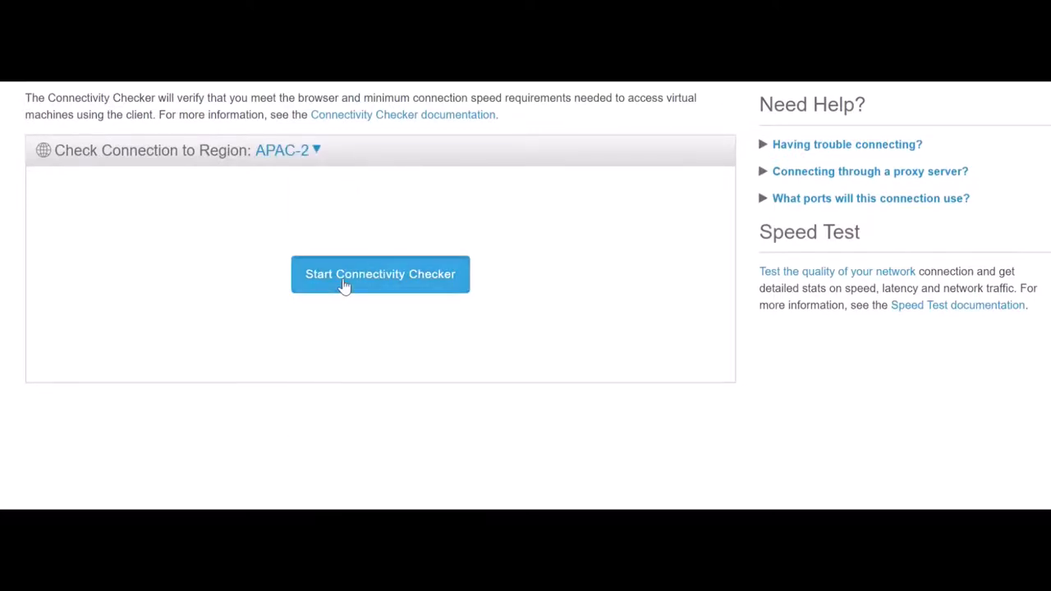
{"action": "left_click", "coordinate": [381, 274]}
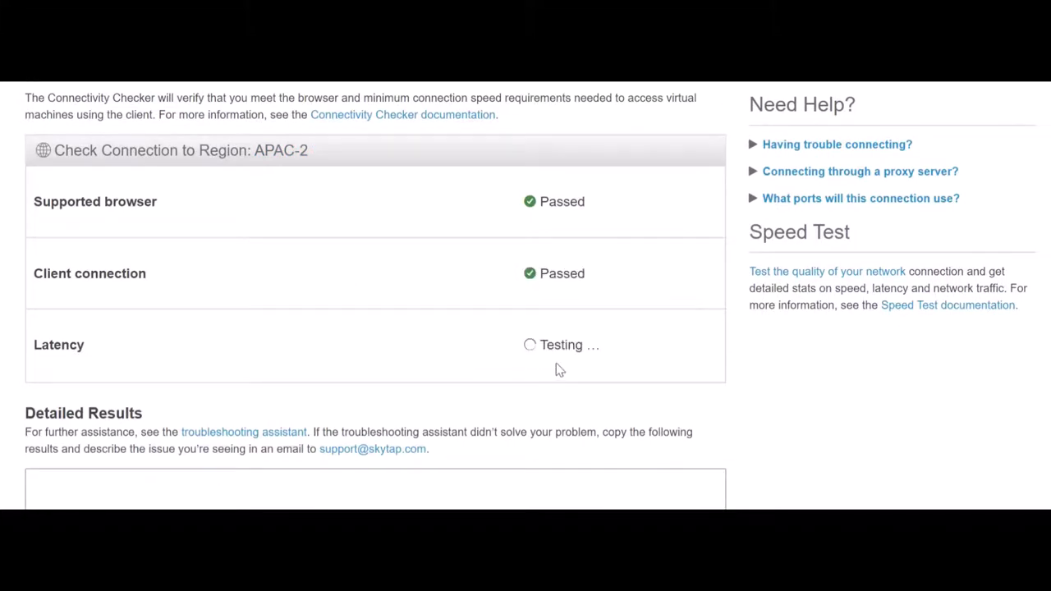
{"action": "mouse_move", "coordinate": [565, 376]}
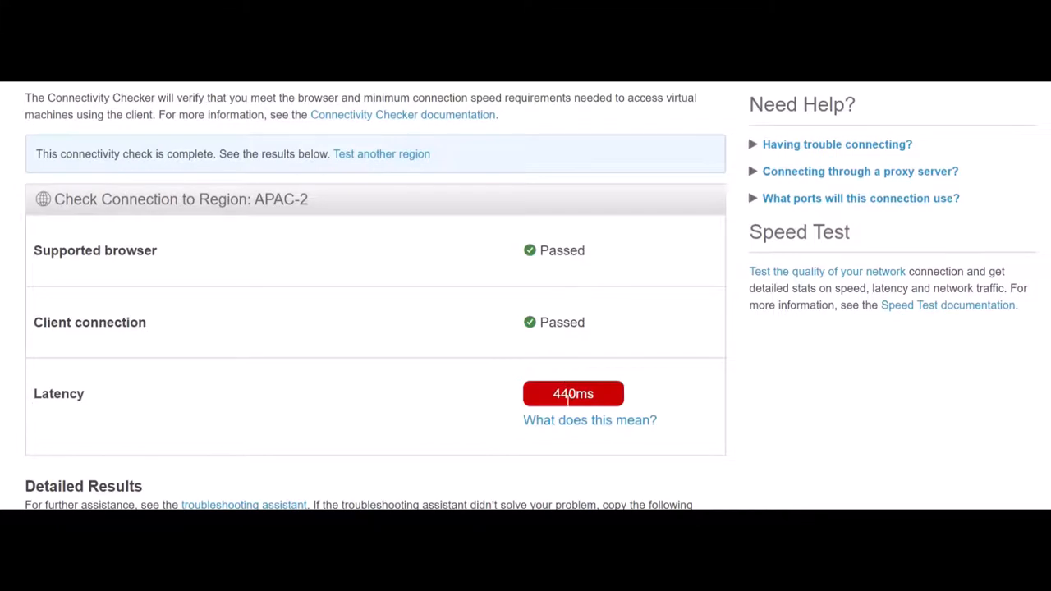
{"action": "mouse_move", "coordinate": [311, 205]}
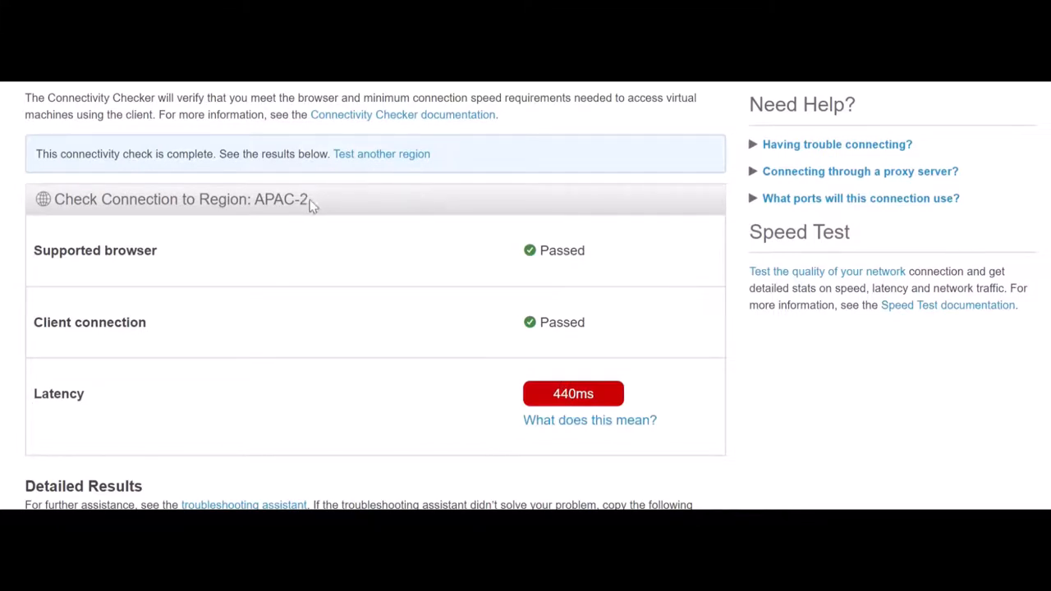
Test another region, choosing EMEA for the connectivity check.
{"action": "left_click", "coordinate": [381, 154]}
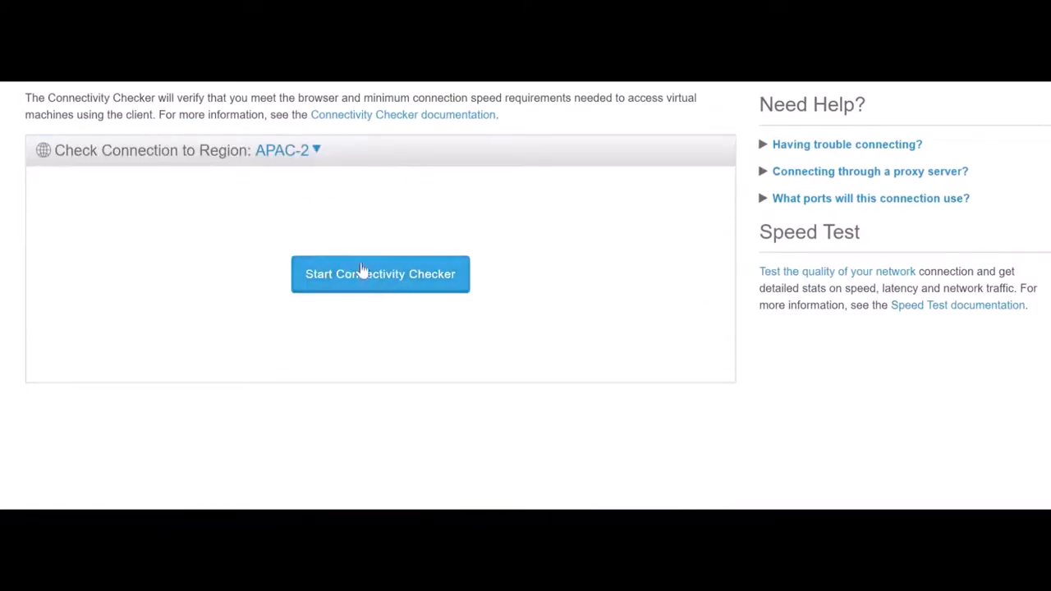
{"action": "left_click", "coordinate": [286, 150]}
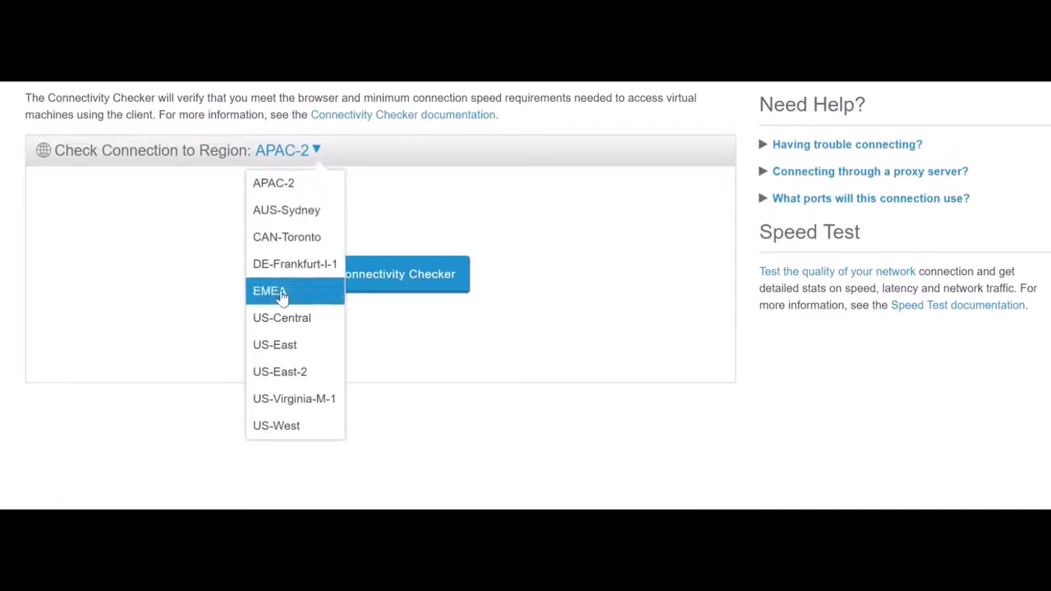
{"action": "left_click", "coordinate": [269, 290]}
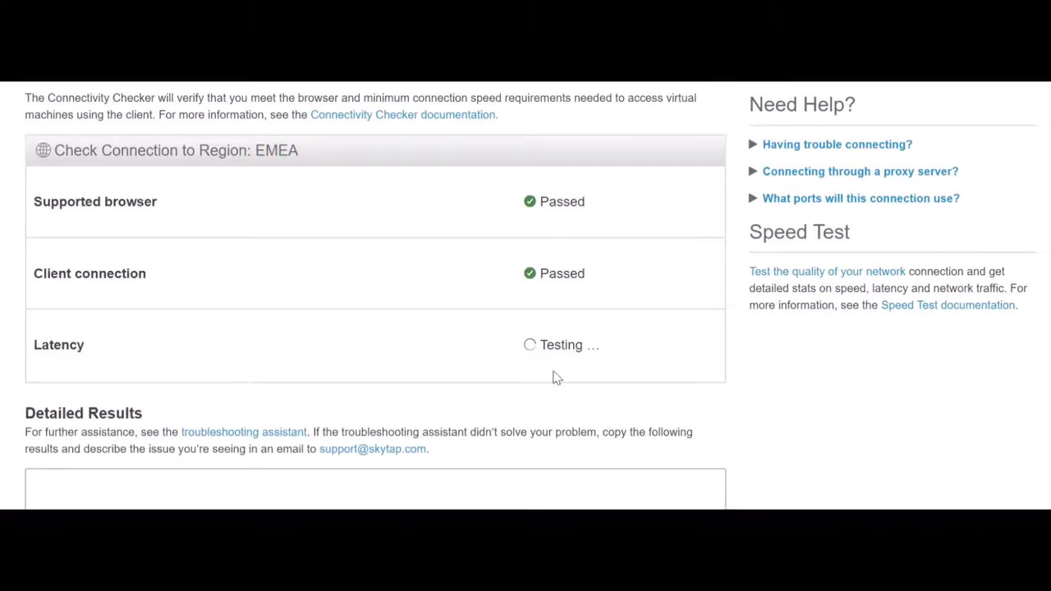
{"action": "mouse_move", "coordinate": [612, 405]}
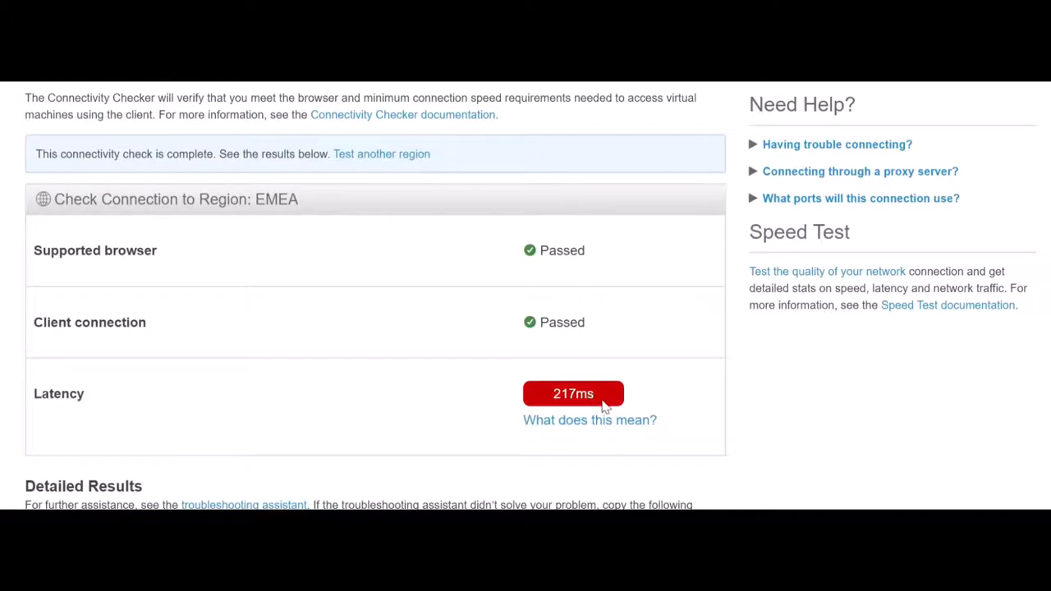
{"action": "mouse_move", "coordinate": [641, 393]}
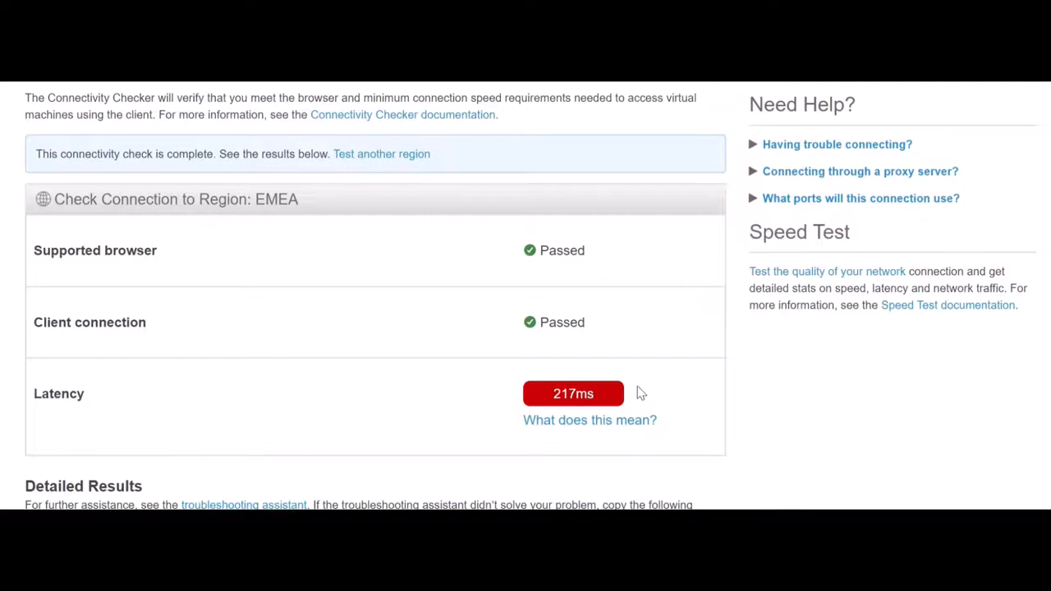
{"action": "mouse_move", "coordinate": [614, 400]}
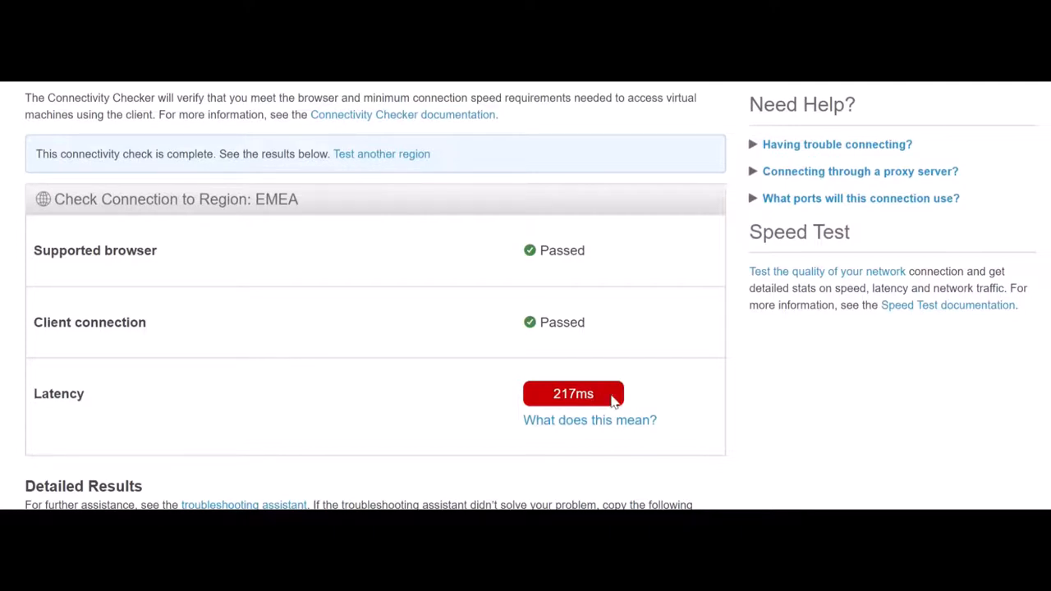
{"action": "mouse_move", "coordinate": [599, 419]}
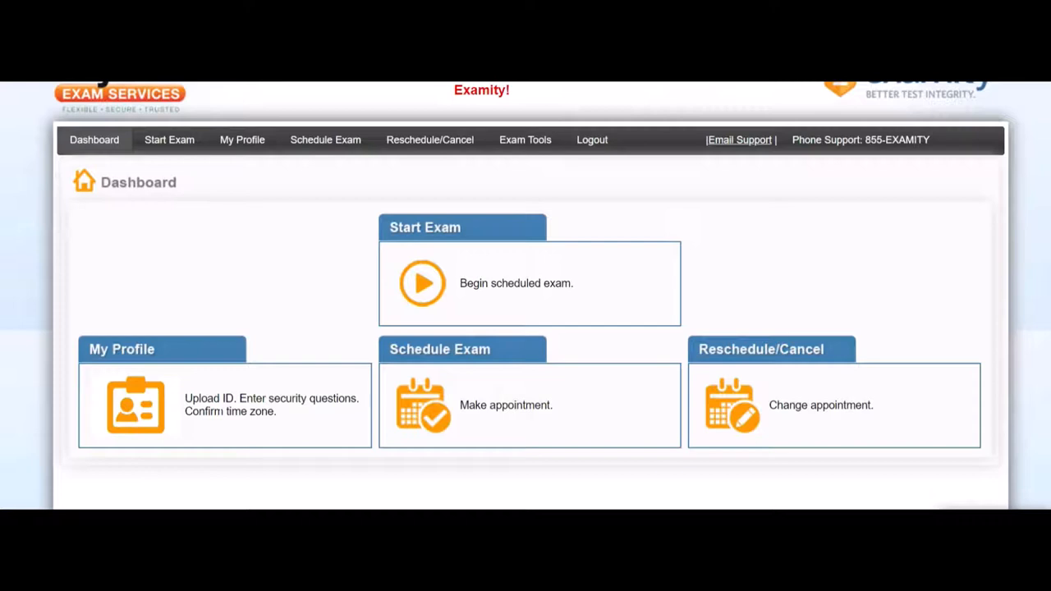
{"action": "mouse_move", "coordinate": [471, 362]}
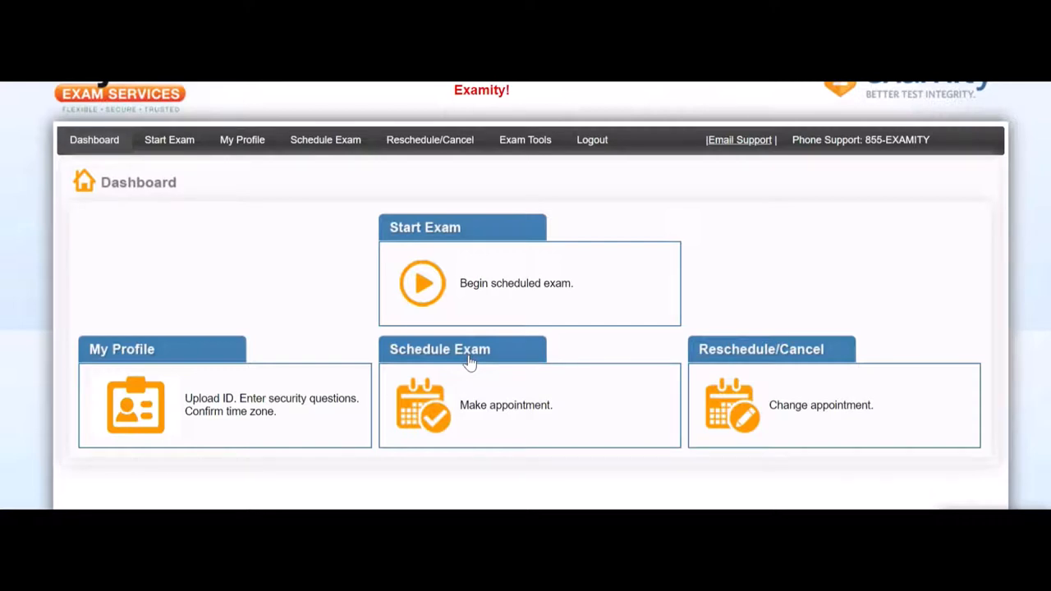
Go to Examity's Schedule/Reschedule Exam page from the top navigation.
{"action": "left_click", "coordinate": [439, 349]}
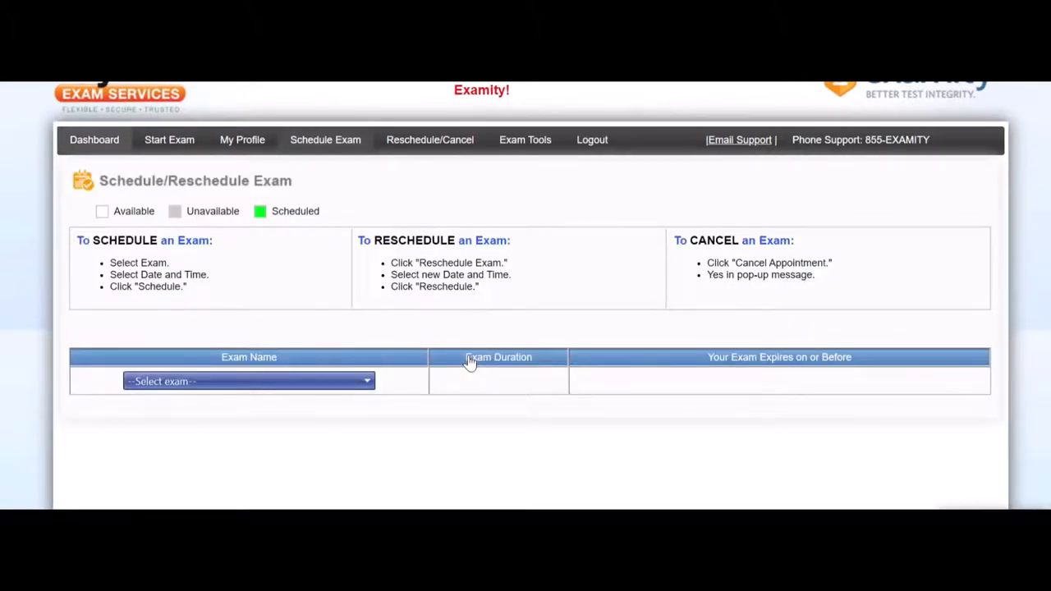
{"action": "left_click", "coordinate": [249, 381]}
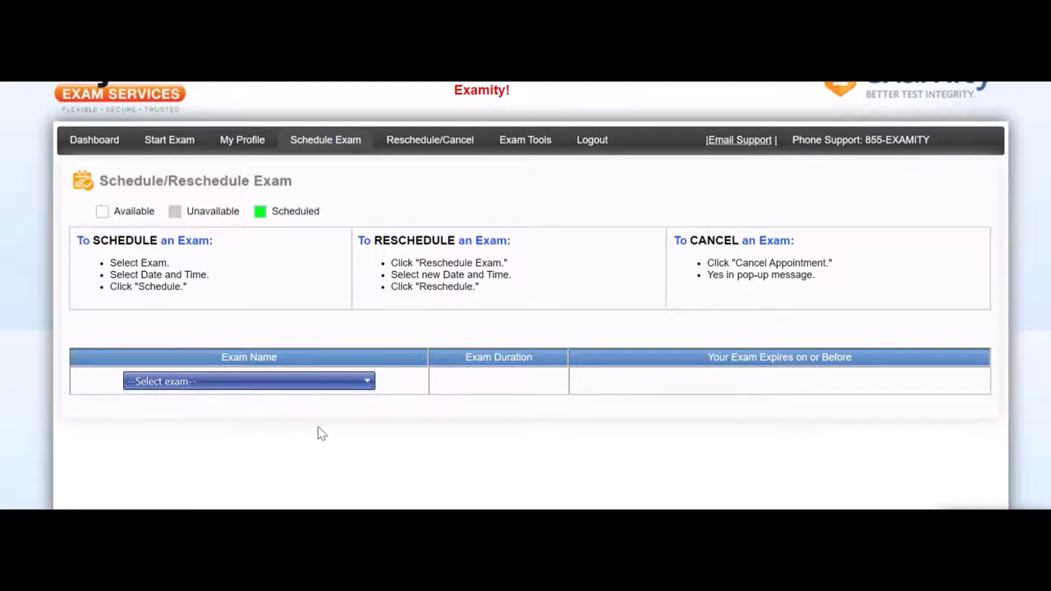
{"action": "mouse_move", "coordinate": [306, 328]}
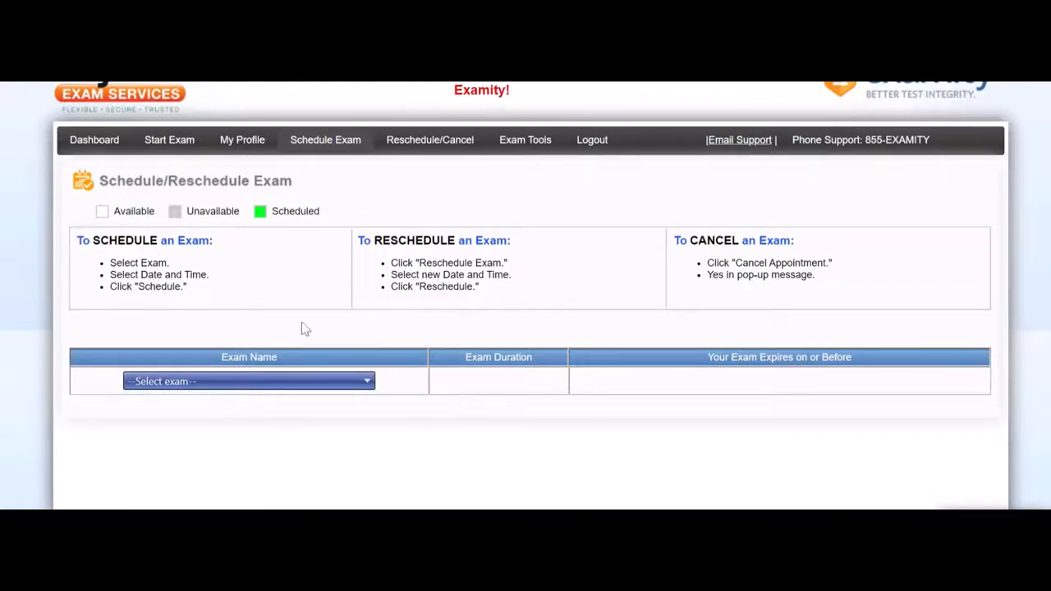
{"action": "mouse_move", "coordinate": [123, 193]}
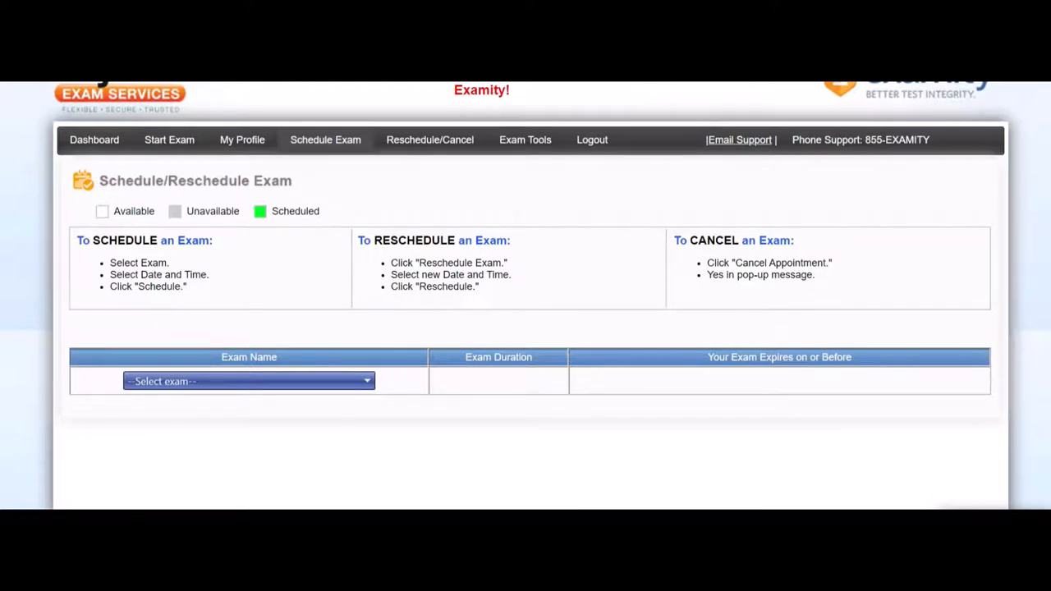
{"action": "mouse_move", "coordinate": [277, 497]}
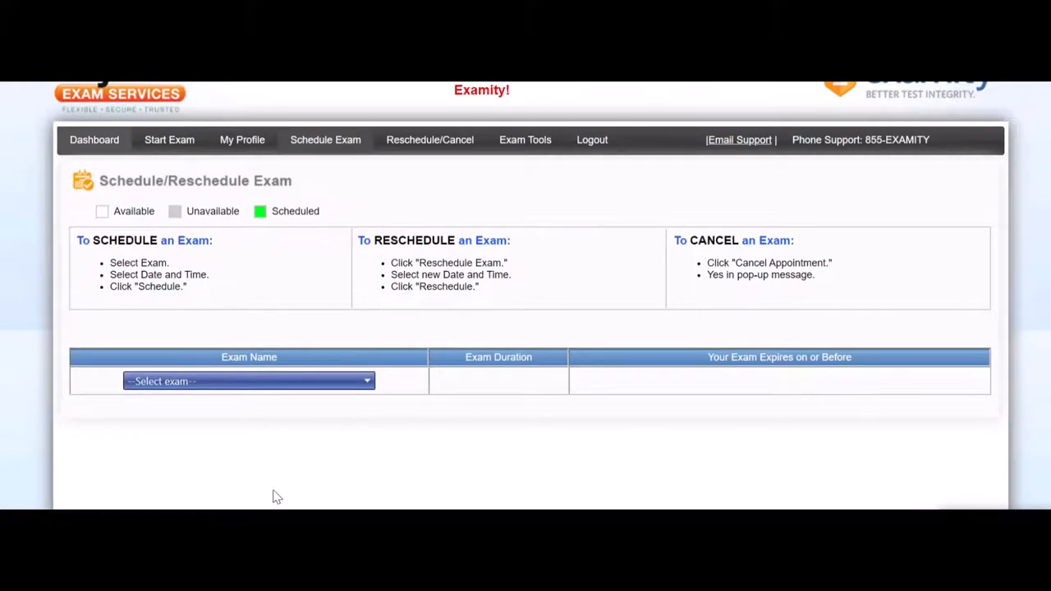
{"action": "mouse_move", "coordinate": [540, 345]}
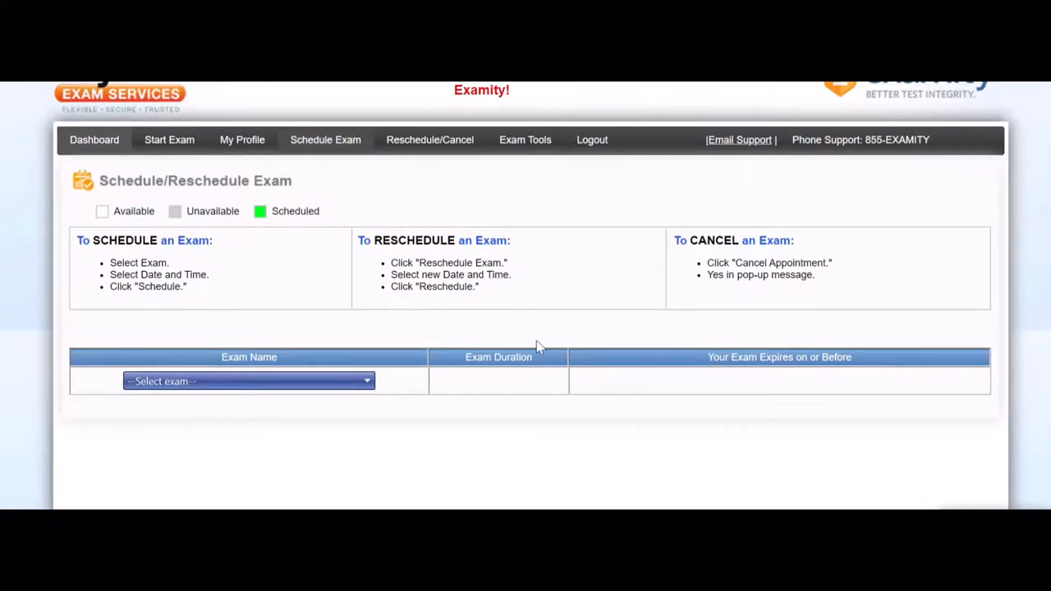
{"action": "mouse_move", "coordinate": [459, 447]}
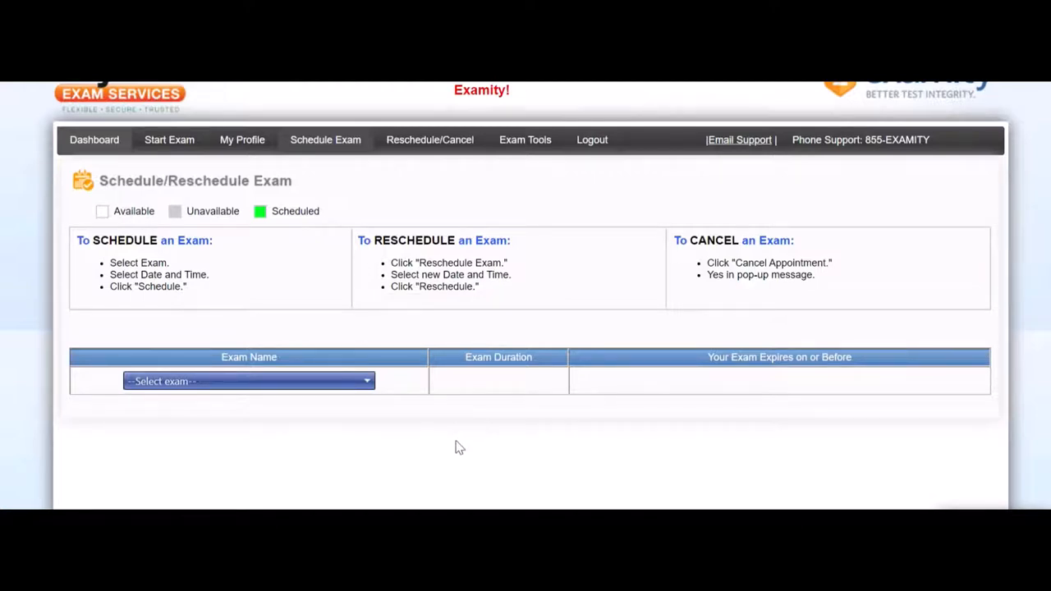
{"action": "mouse_move", "coordinate": [464, 224]}
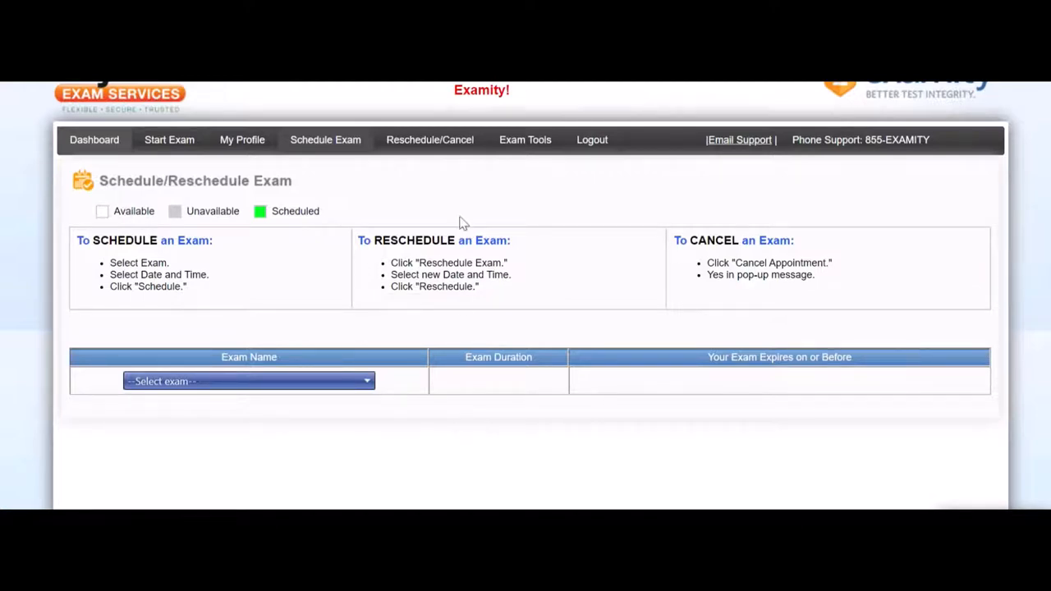
{"action": "mouse_move", "coordinate": [243, 140]}
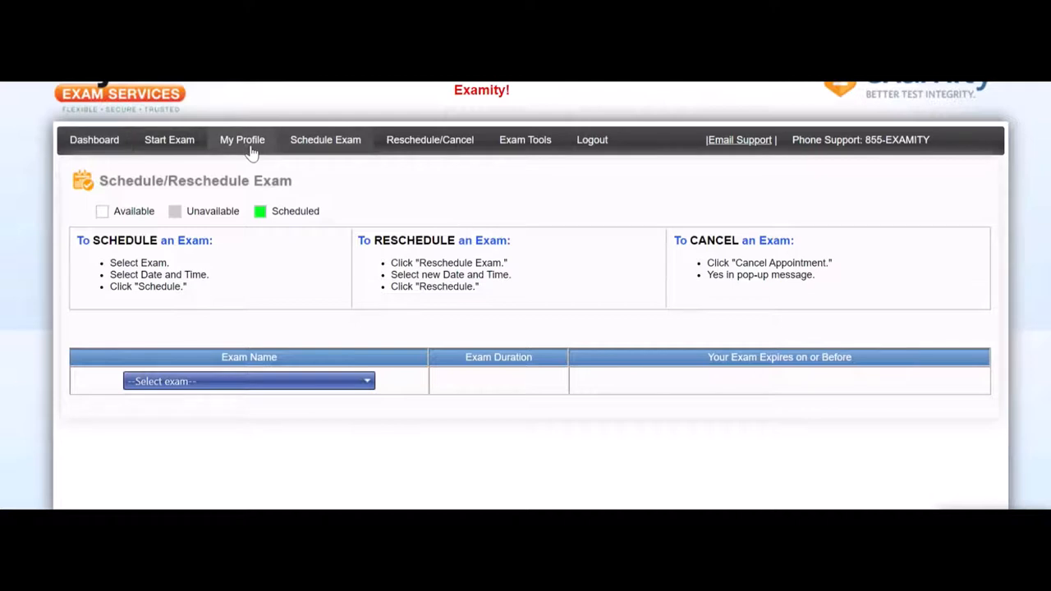
{"action": "mouse_move", "coordinate": [159, 156]}
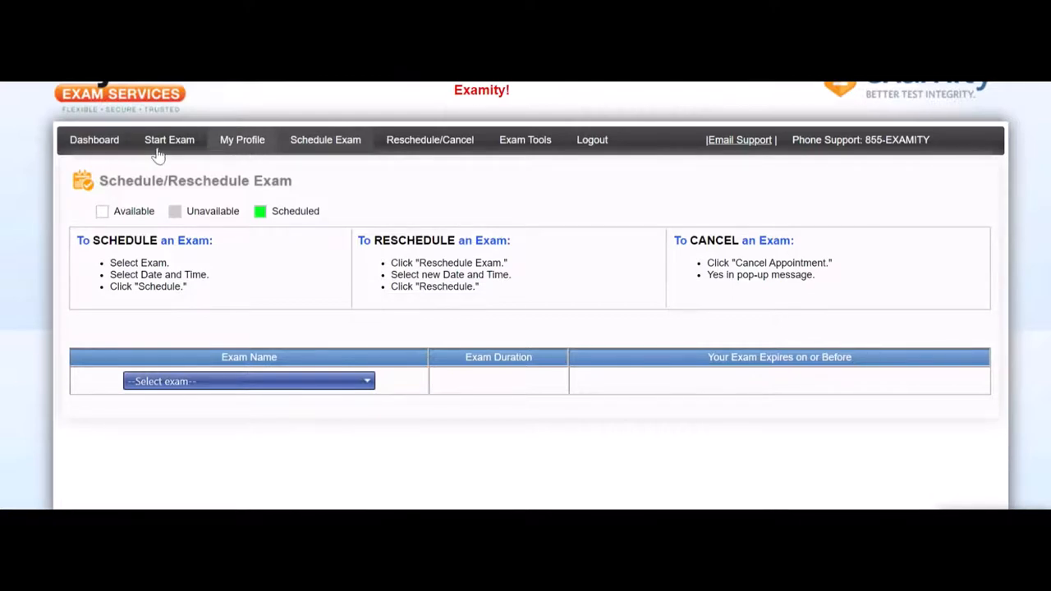
Show the My Profile page with the time zone requirement met and account details.
{"action": "left_click", "coordinate": [242, 140]}
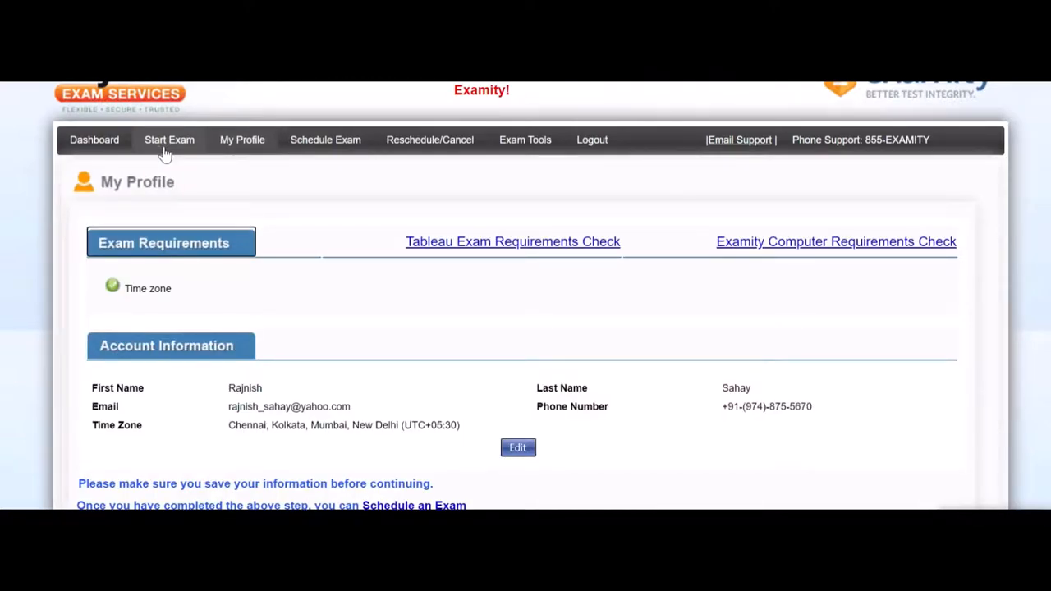
{"action": "mouse_move", "coordinate": [212, 200]}
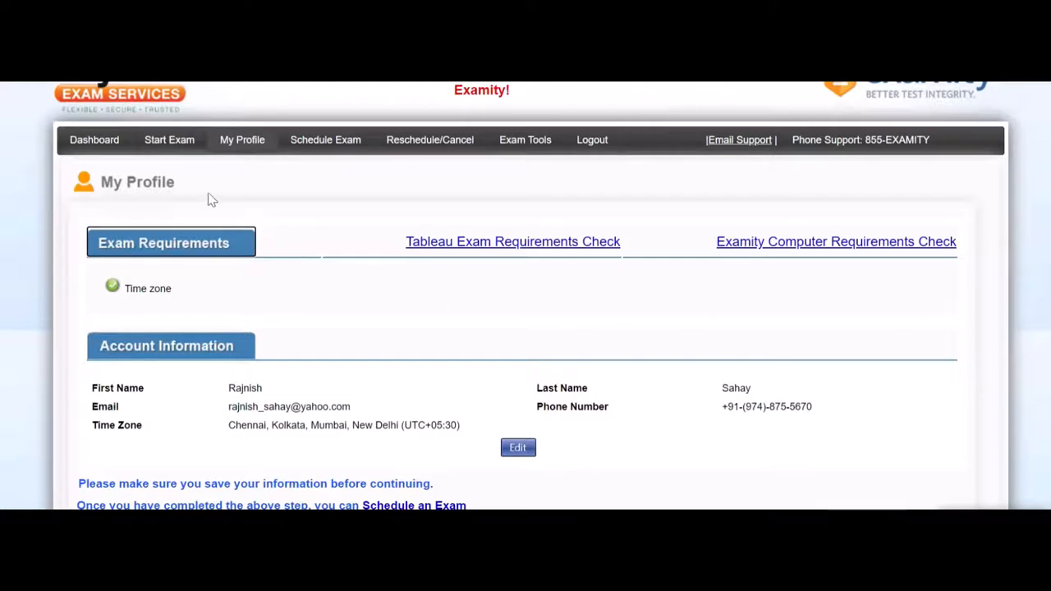
{"action": "mouse_move", "coordinate": [385, 319]}
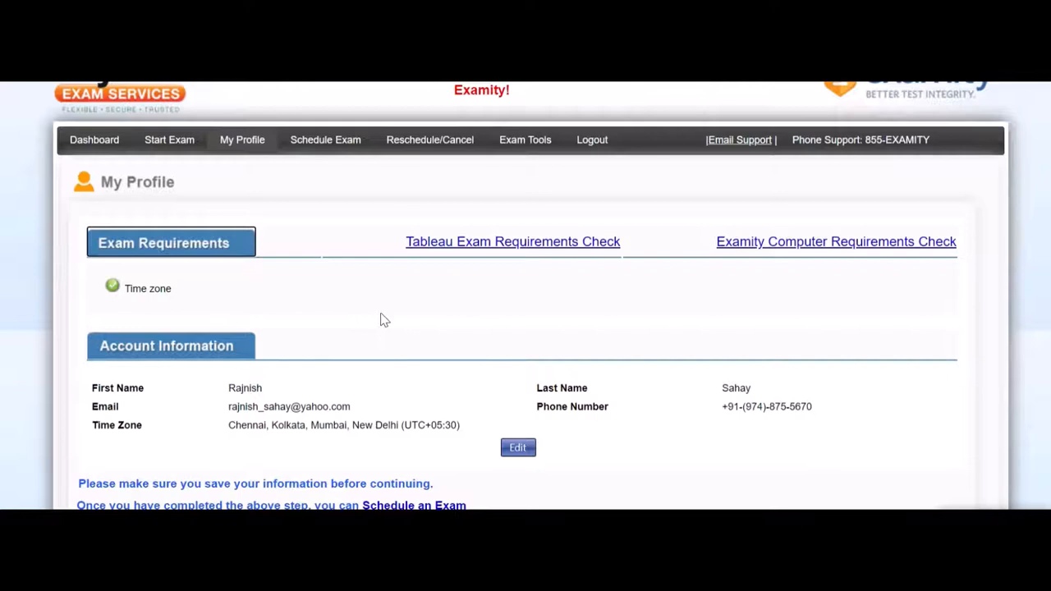
{"action": "mouse_move", "coordinate": [971, 137]}
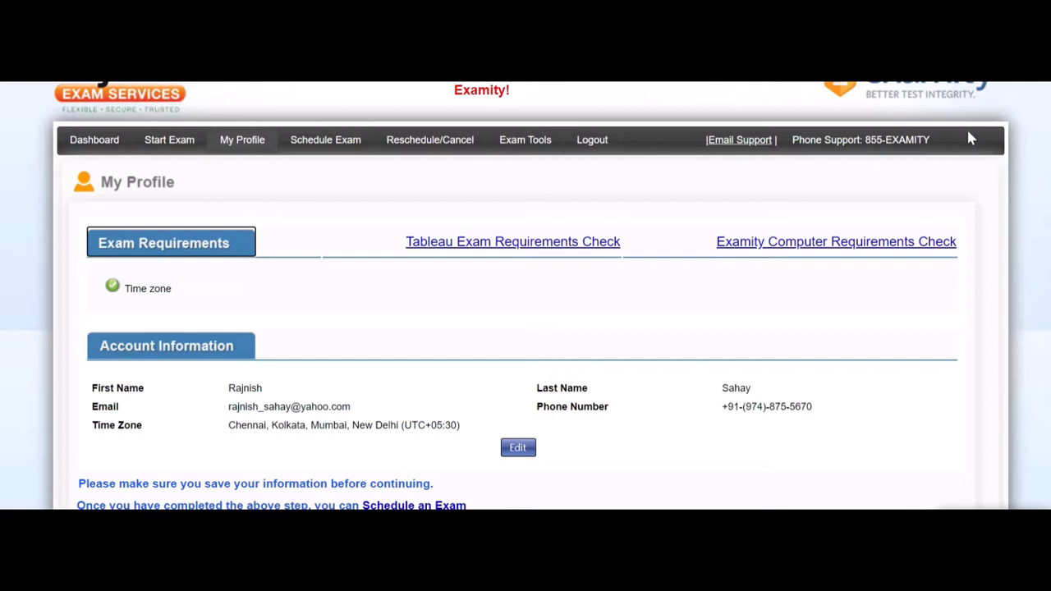
{"action": "mouse_move", "coordinate": [517, 352]}
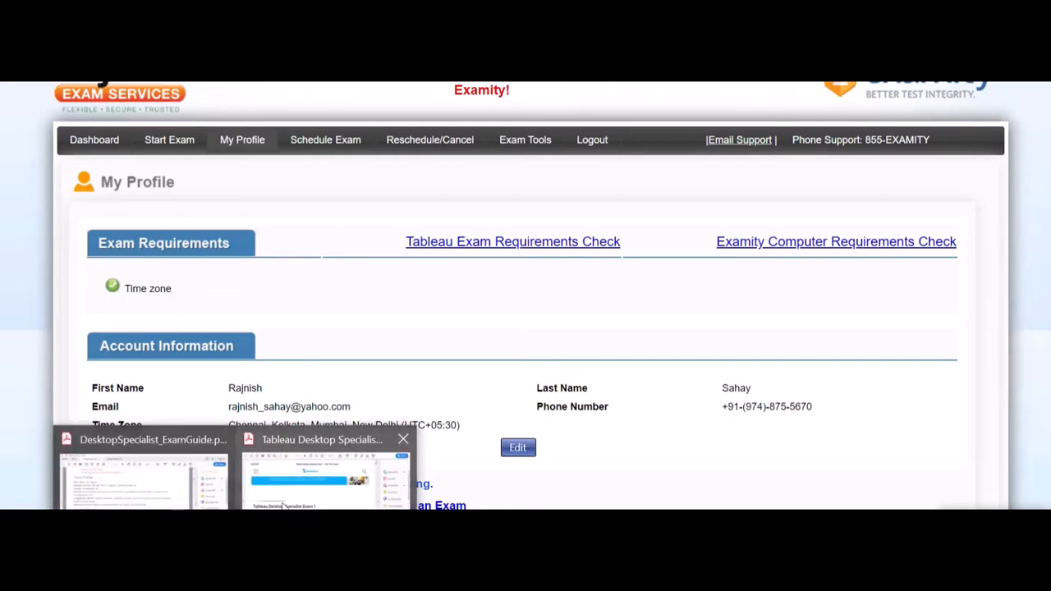
Bring up the Tableau Desktop Specialist Exam 1 results PDF (12 of 30 correct) and view the question grid.
{"action": "left_click", "coordinate": [322, 476]}
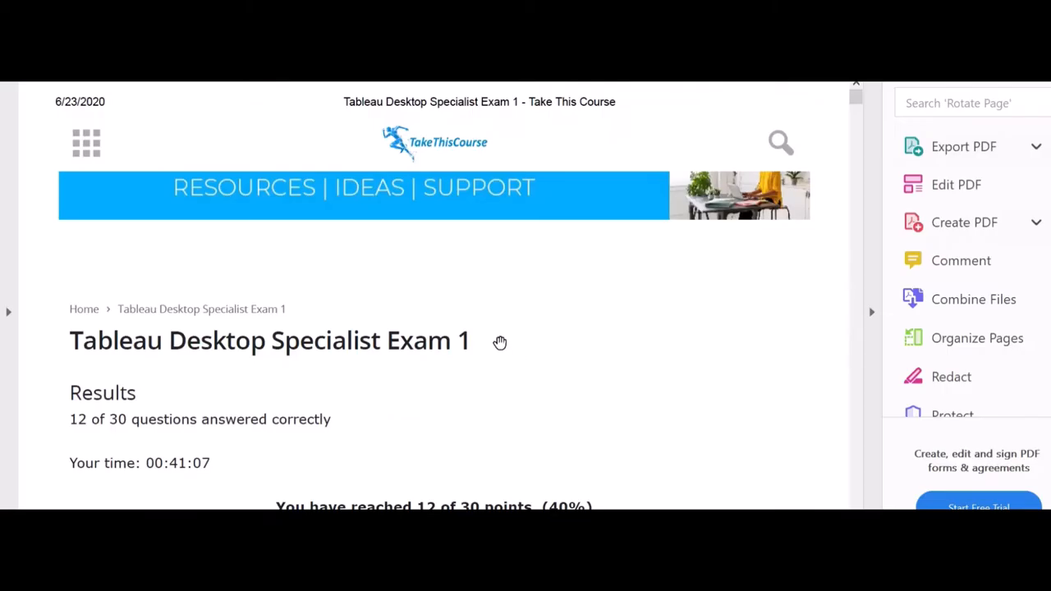
{"action": "scroll", "scroll_direction": "down", "scroll_amount": 3}
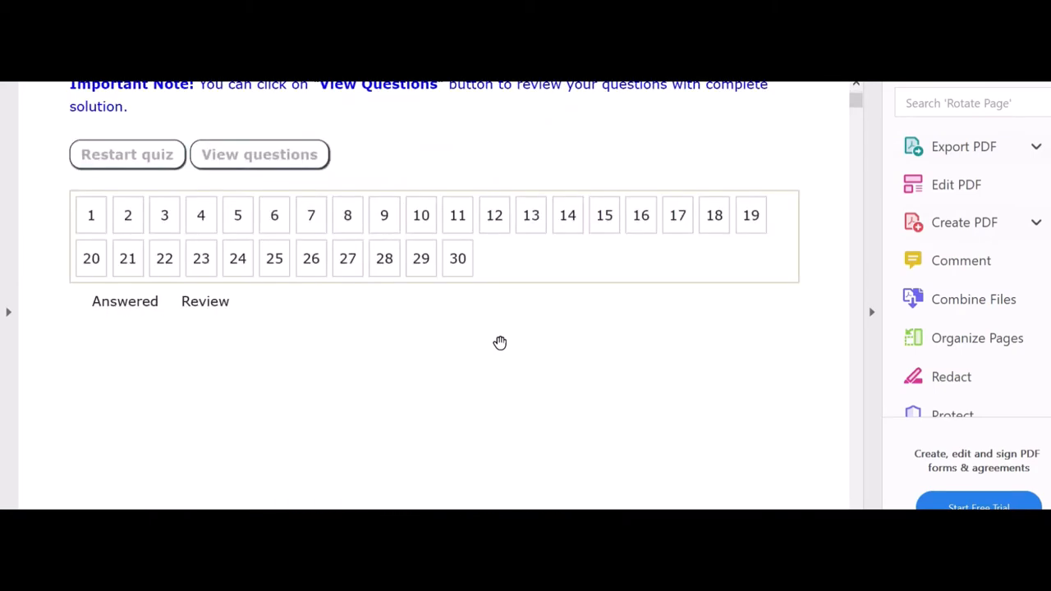
{"action": "mouse_move", "coordinate": [215, 249]}
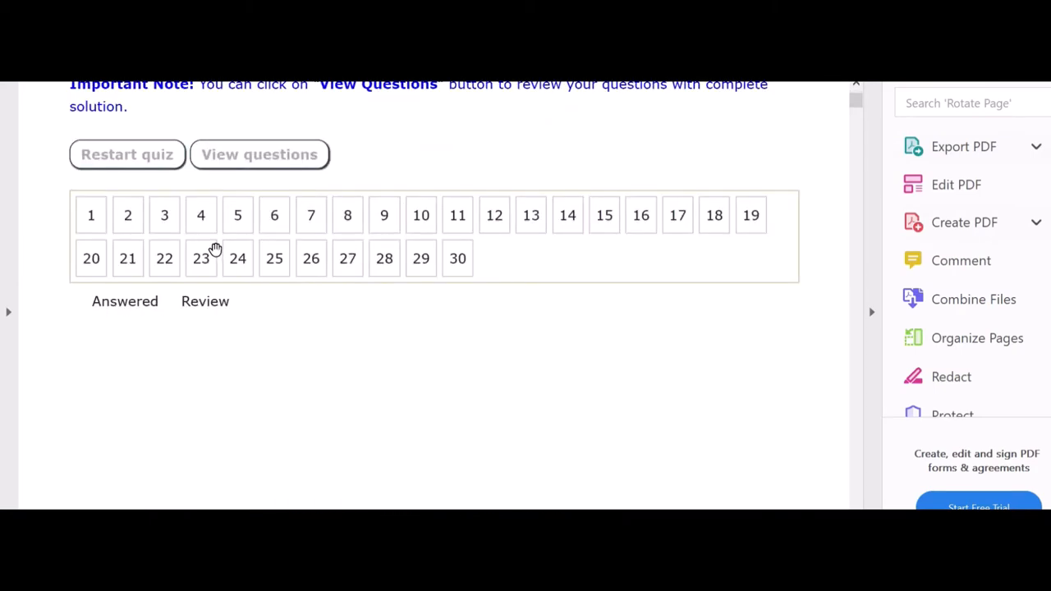
{"action": "mouse_move", "coordinate": [228, 256]}
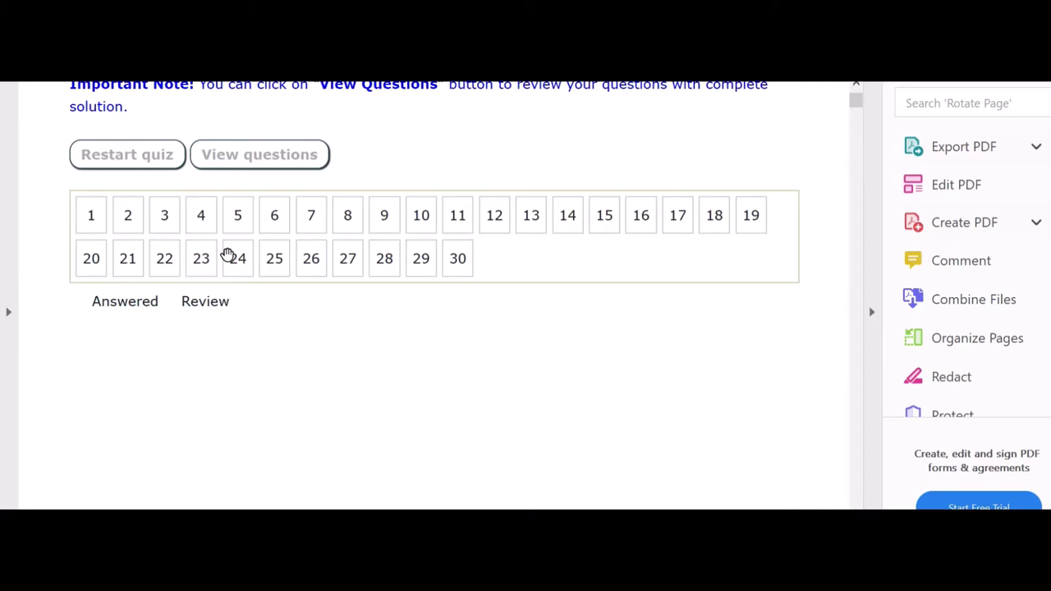
{"action": "mouse_move", "coordinate": [204, 242]}
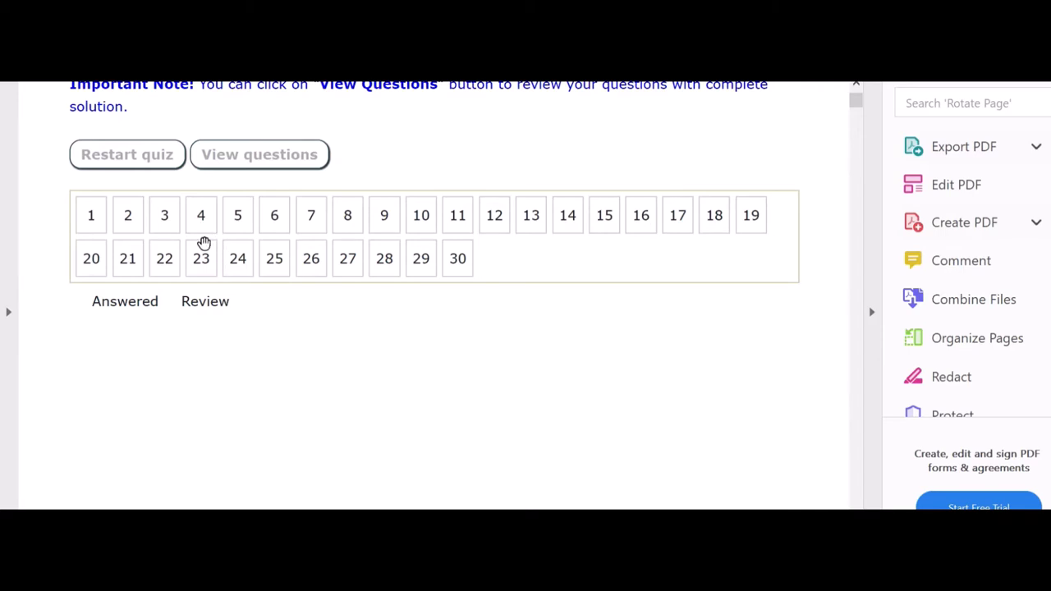
{"action": "mouse_move", "coordinate": [267, 258]}
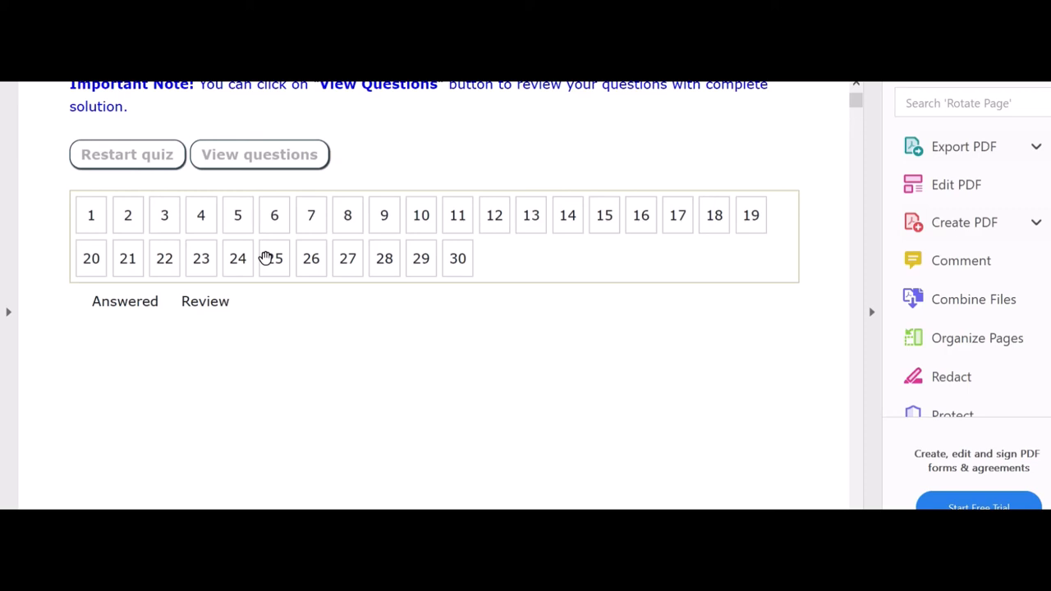
{"action": "mouse_move", "coordinate": [308, 461]}
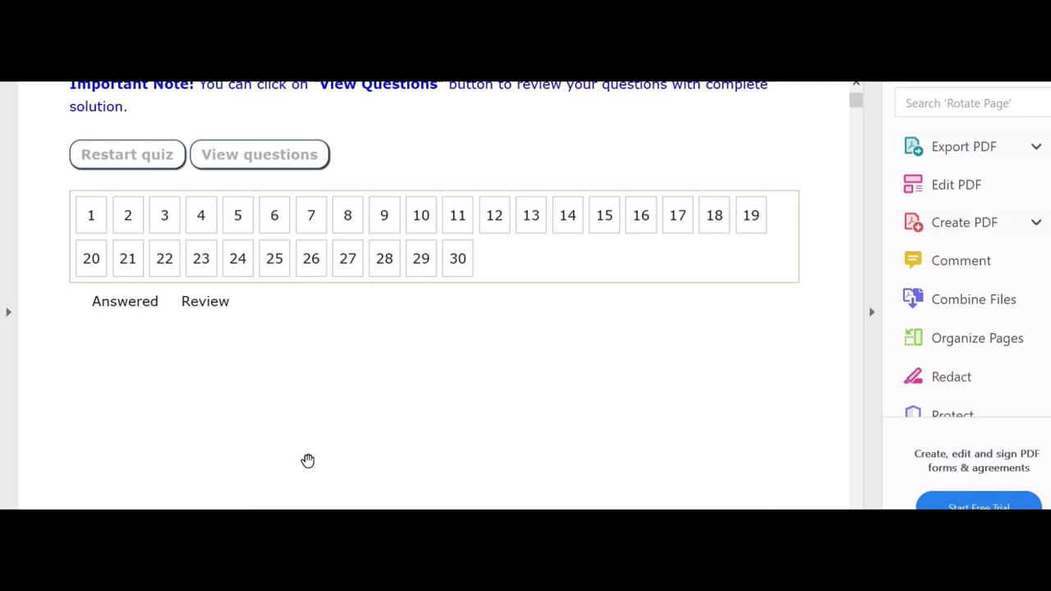
{"action": "mouse_move", "coordinate": [943, 318]}
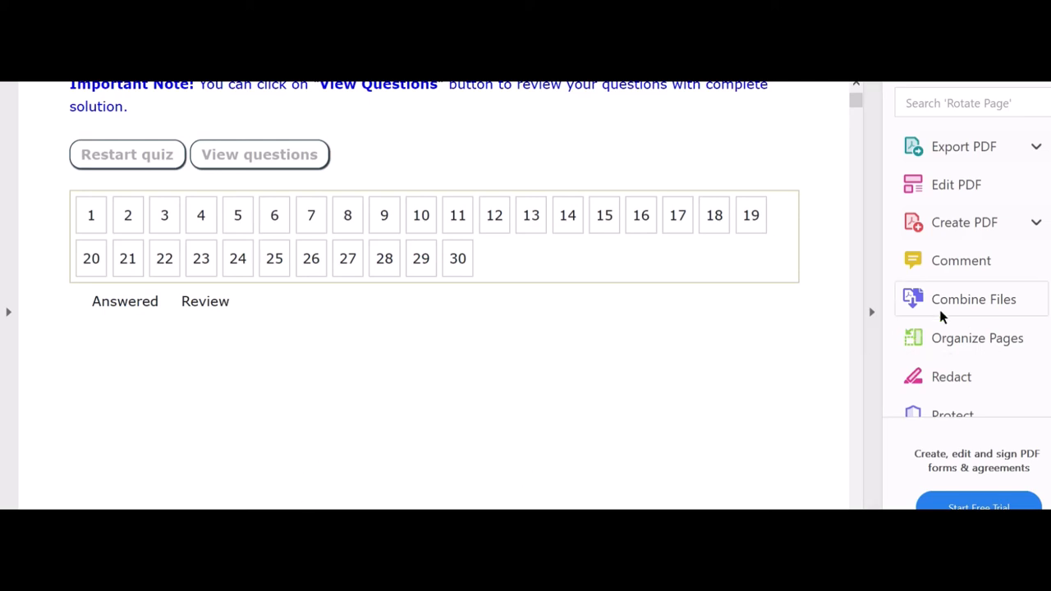